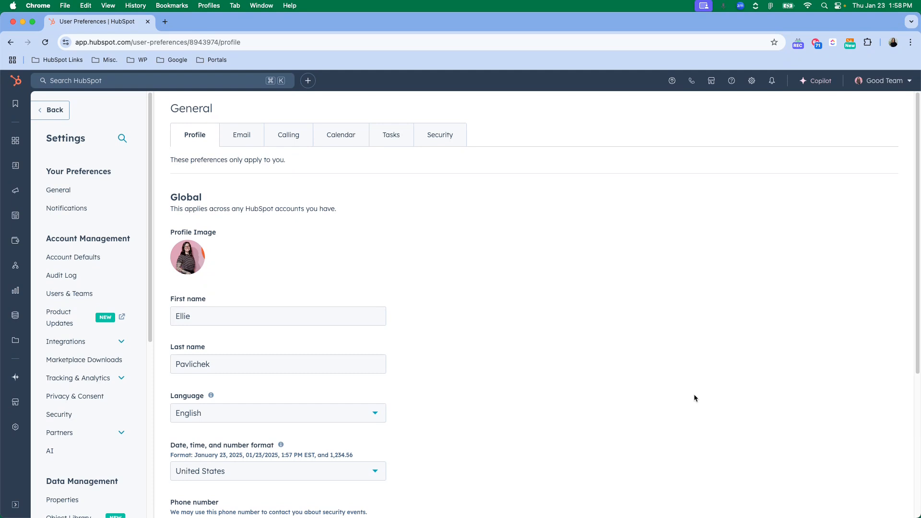
pyautogui.moveTo(321, 248)
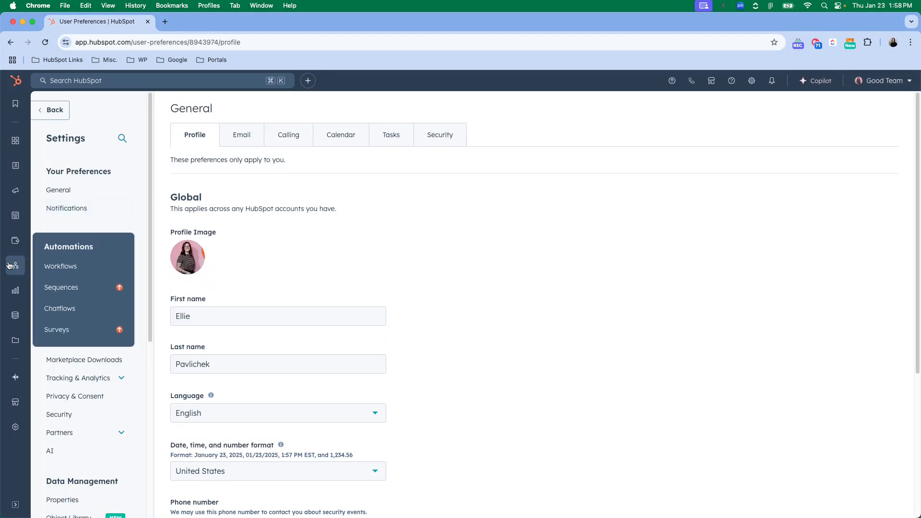
pyautogui.moveTo(26, 270)
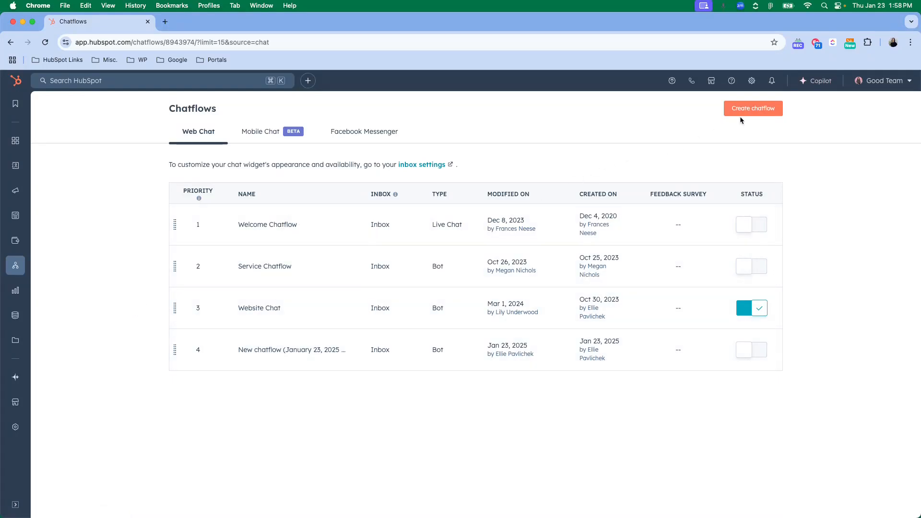
pyautogui.moveTo(753, 108)
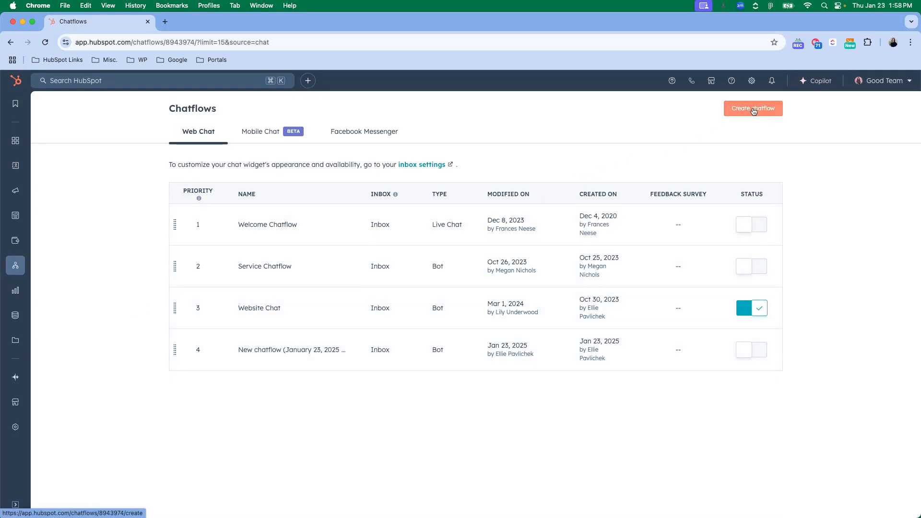
# Step: Start a new chatflow for the Website channel, keeping Inbox and English on the details step
pyautogui.click(752, 108)
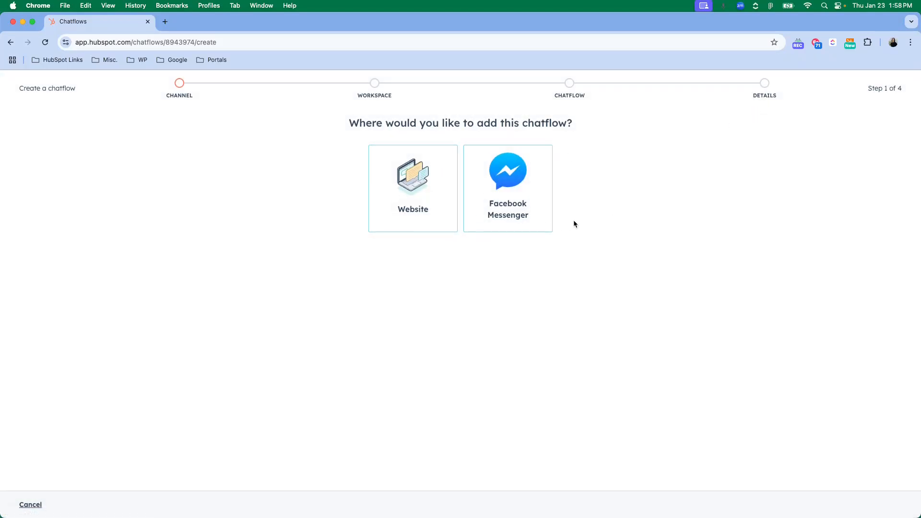
pyautogui.moveTo(578, 225)
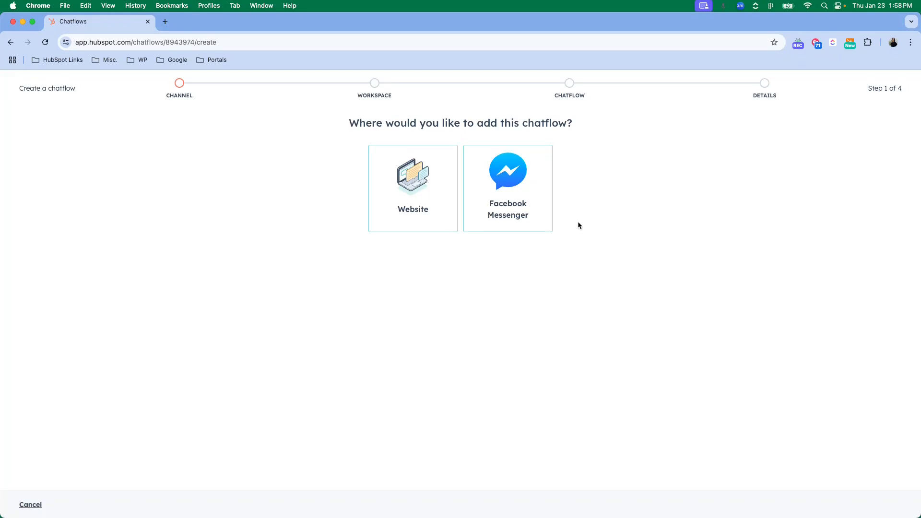
pyautogui.moveTo(494, 231)
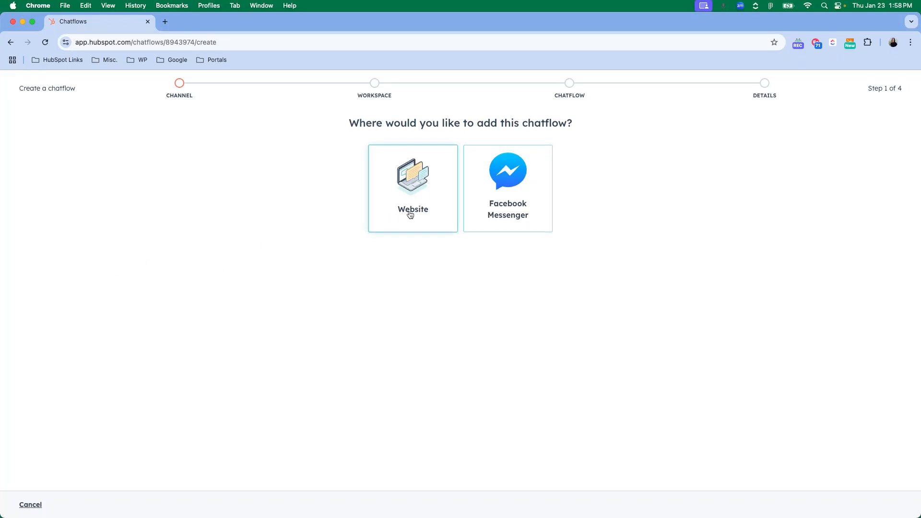
pyautogui.click(412, 187)
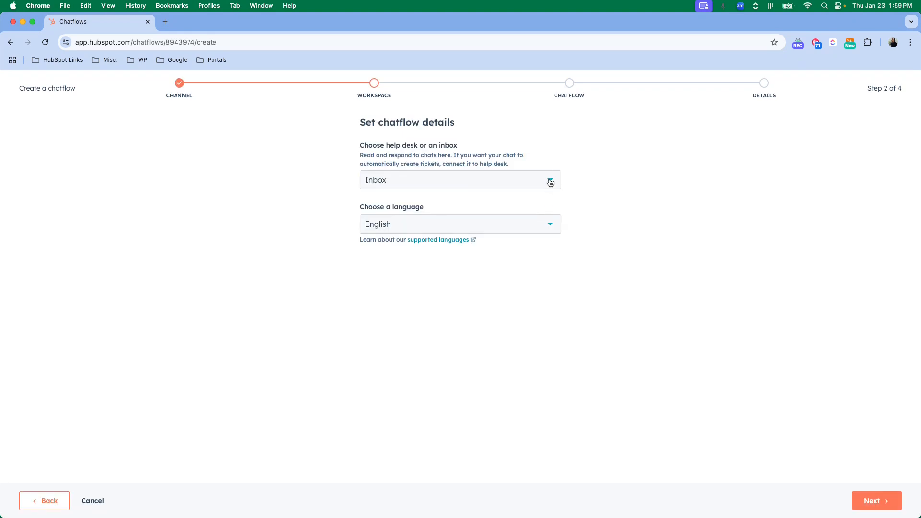
pyautogui.moveTo(591, 190)
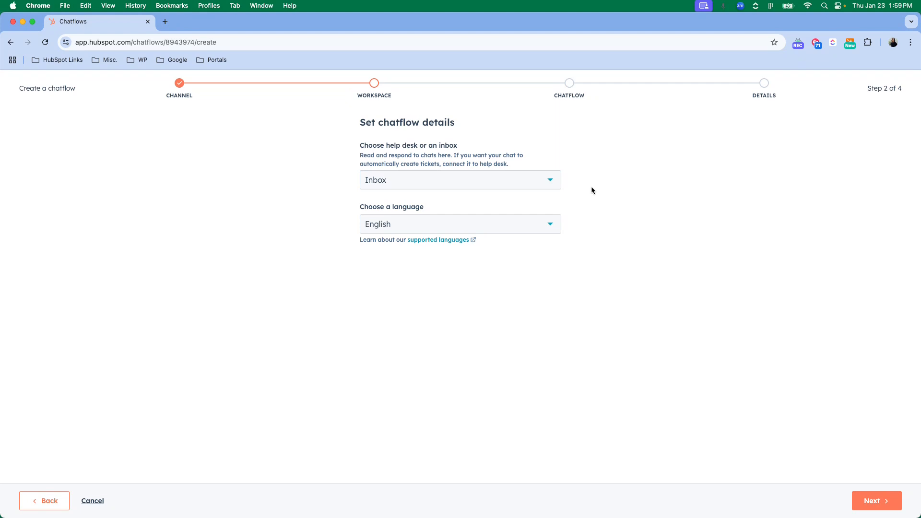
pyautogui.moveTo(562, 194)
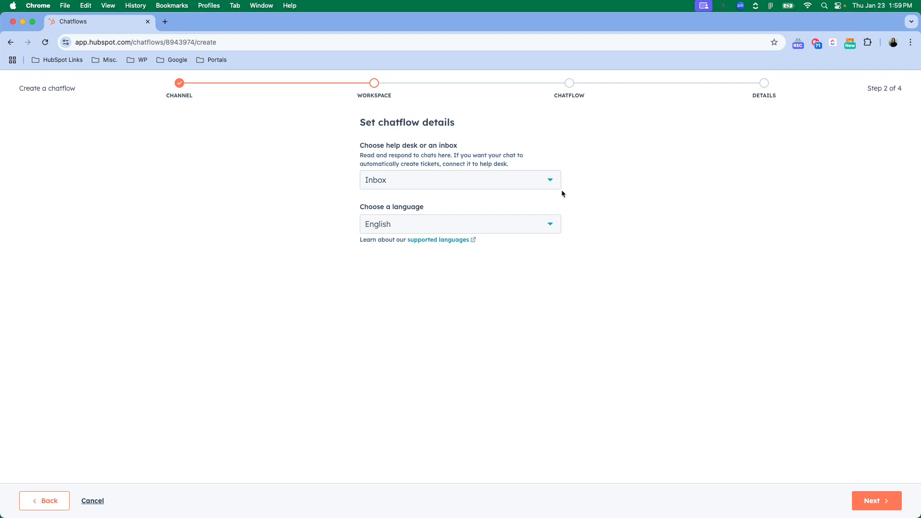
pyautogui.moveTo(607, 185)
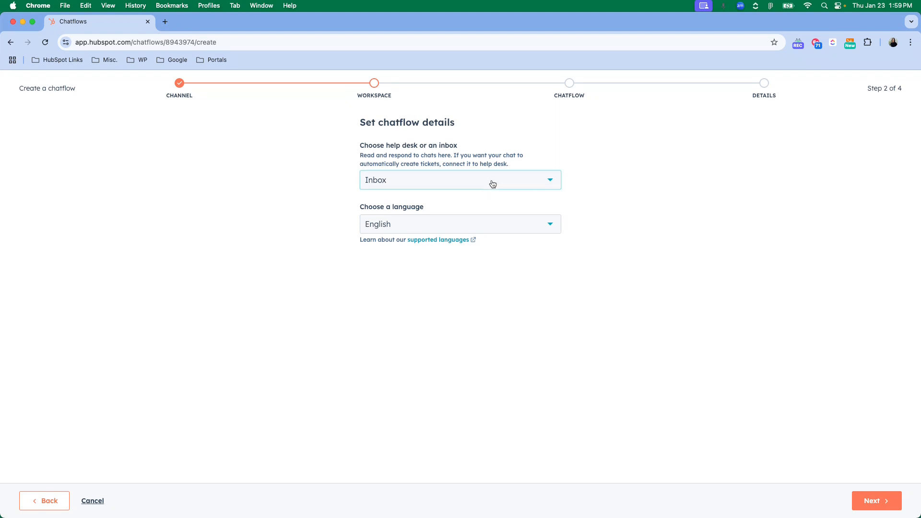
pyautogui.moveTo(594, 186)
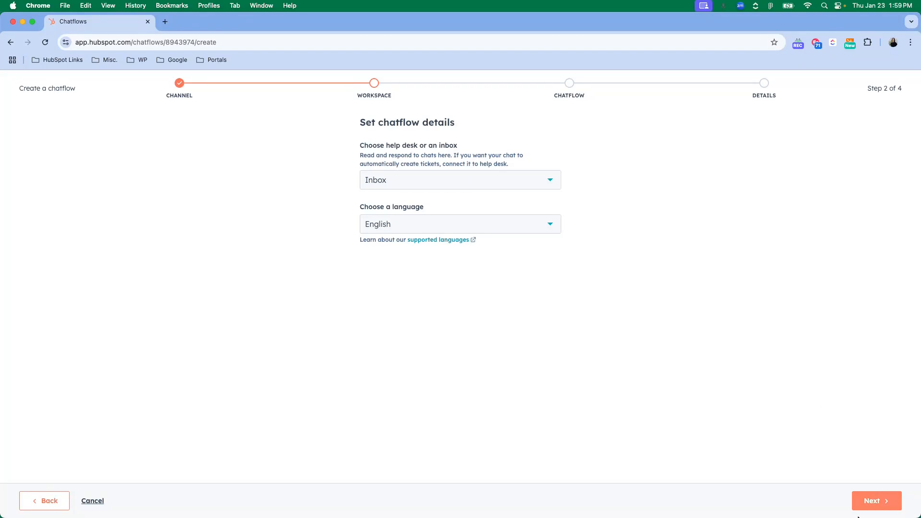
# Step: Choose Rules-Based Chatbot, pick the Qualify leads bot template, and create the chatflow
pyautogui.click(876, 500)
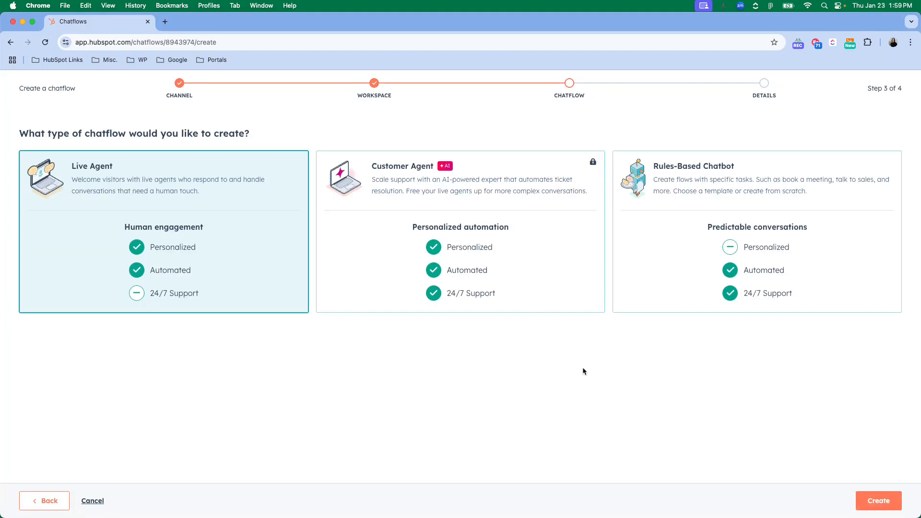
pyautogui.moveTo(891, 396)
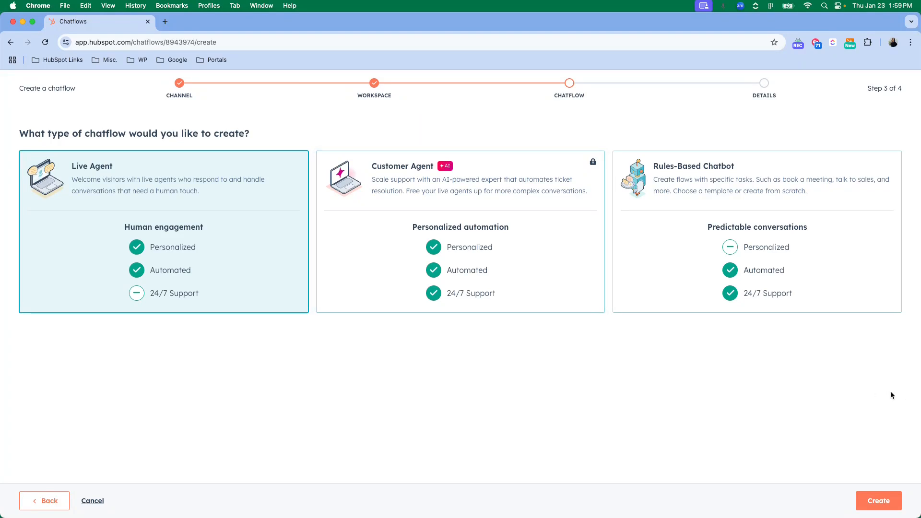
pyautogui.moveTo(685, 397)
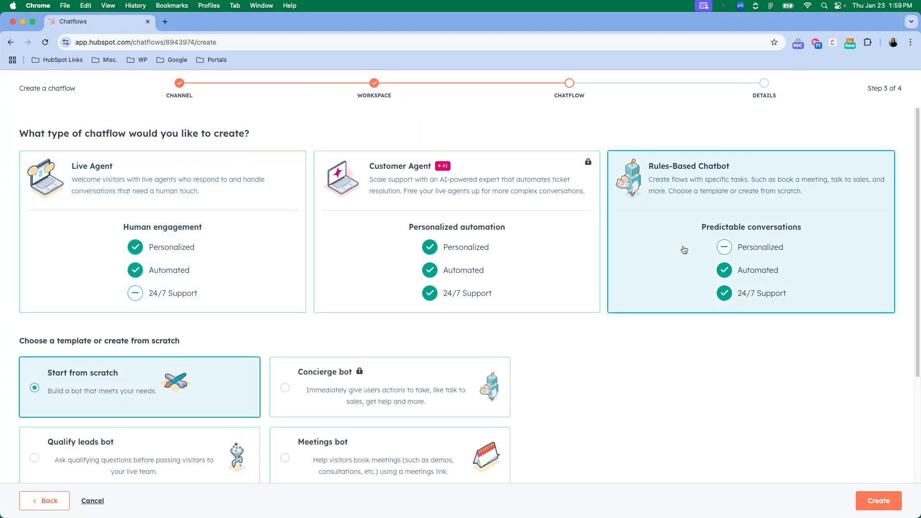
pyautogui.scroll(-3)
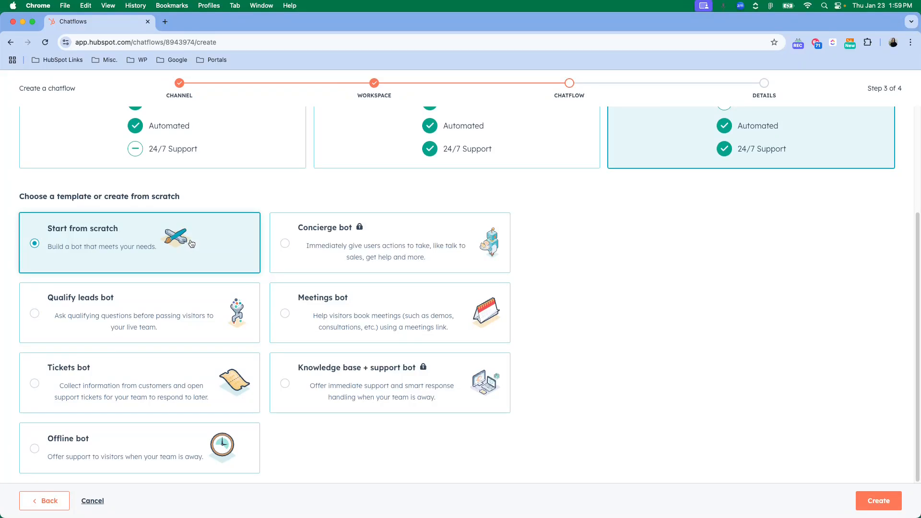
pyautogui.click(139, 312)
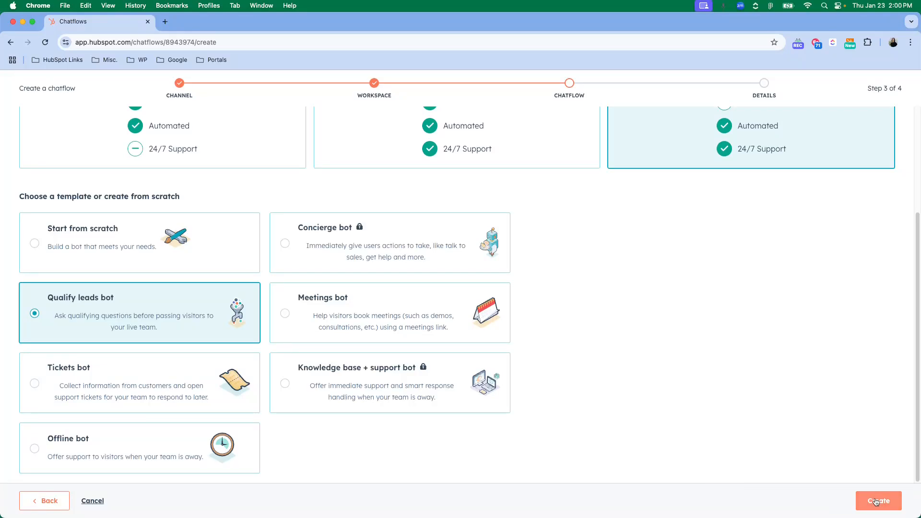
pyautogui.click(878, 500)
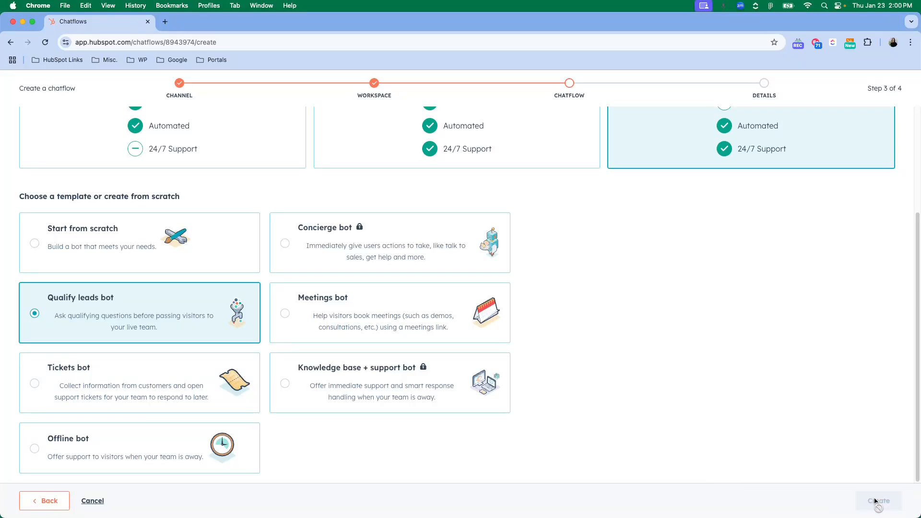
# Step: Finish creating the chatflow and inspect its welcome message without changing it
pyautogui.click(878, 500)
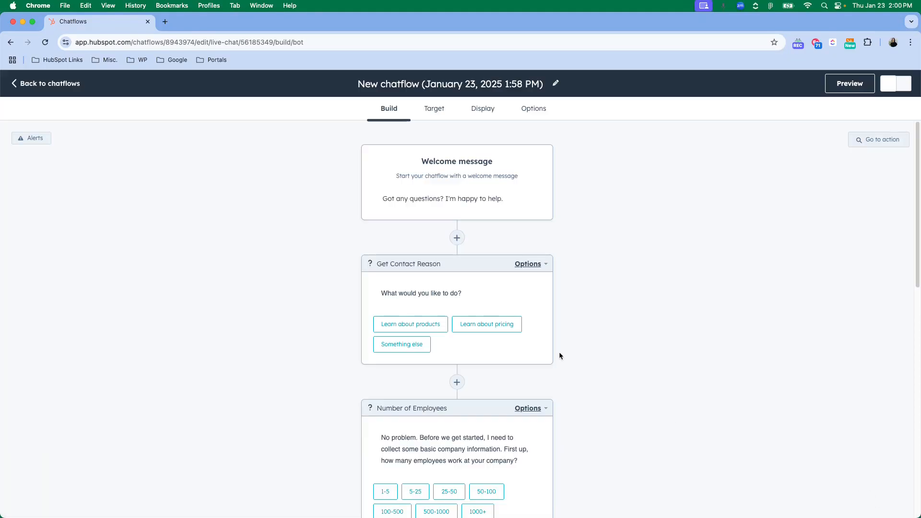
pyautogui.moveTo(556, 265)
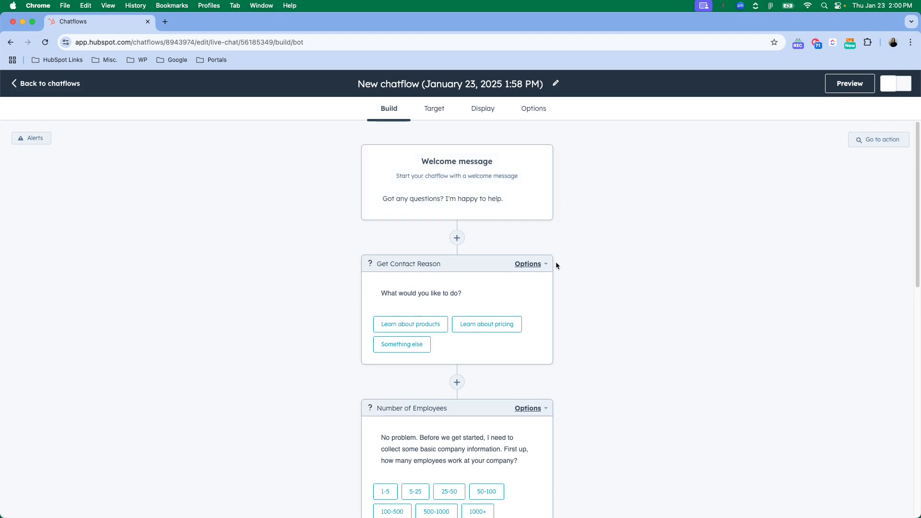
pyautogui.scroll(-3)
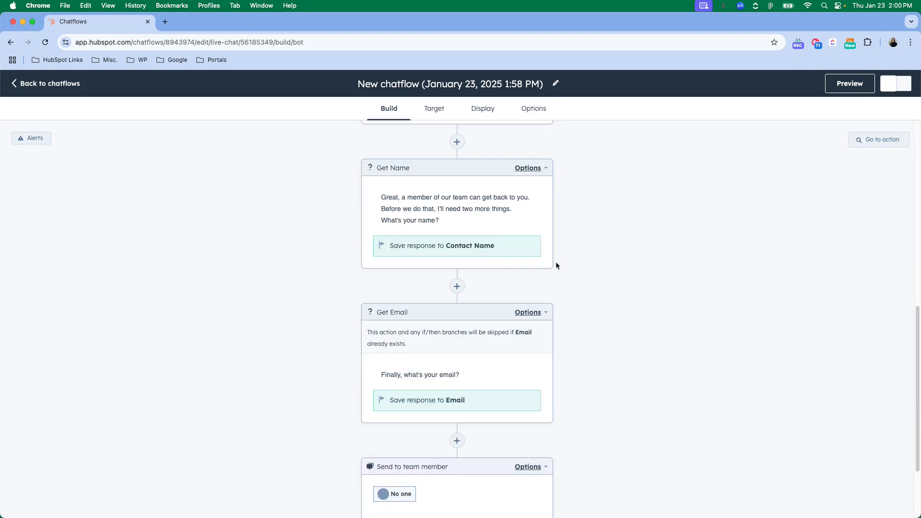
pyautogui.scroll(3)
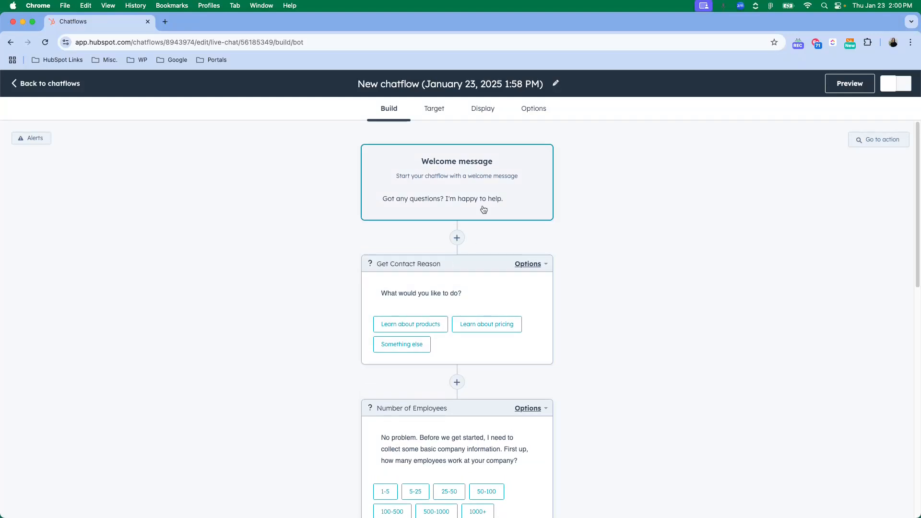
pyautogui.click(456, 182)
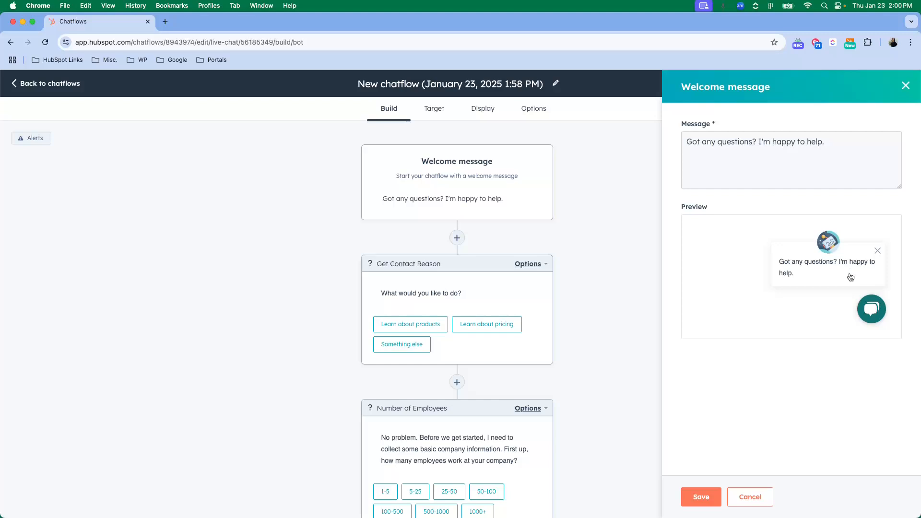
pyautogui.click(905, 85)
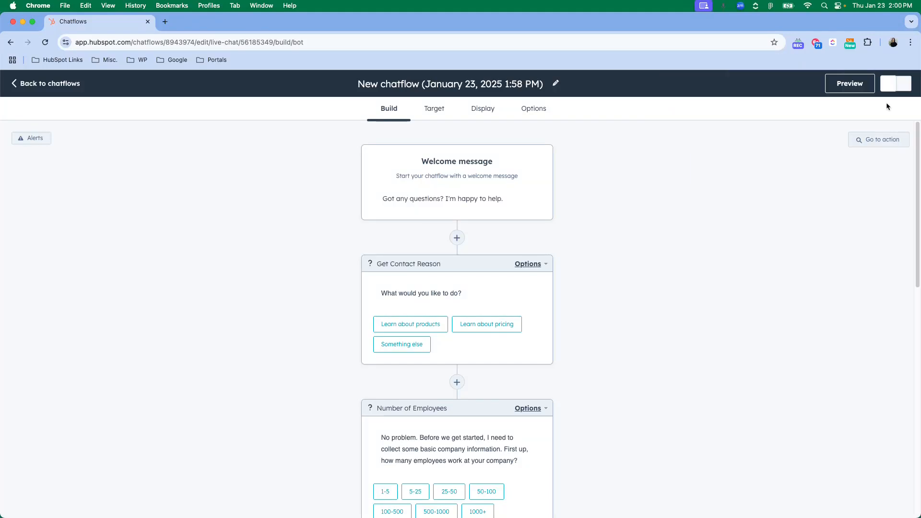
# Step: Review the Get Contact Reason question text, quick replies and answer property
pyautogui.click(420, 263)
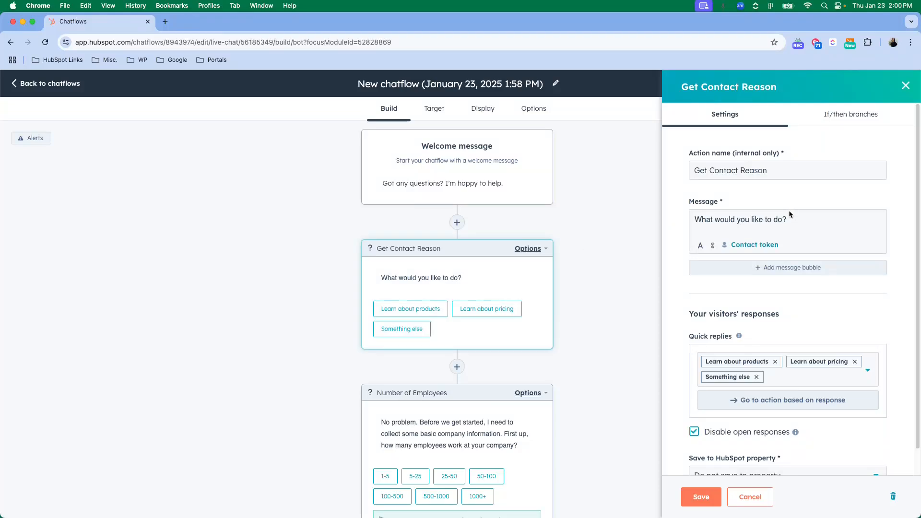
pyautogui.click(776, 219)
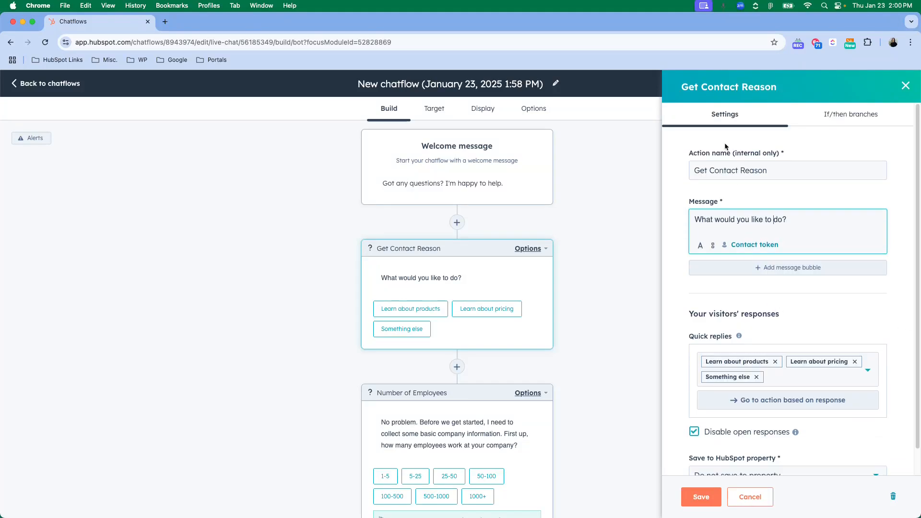
pyautogui.scroll(-3)
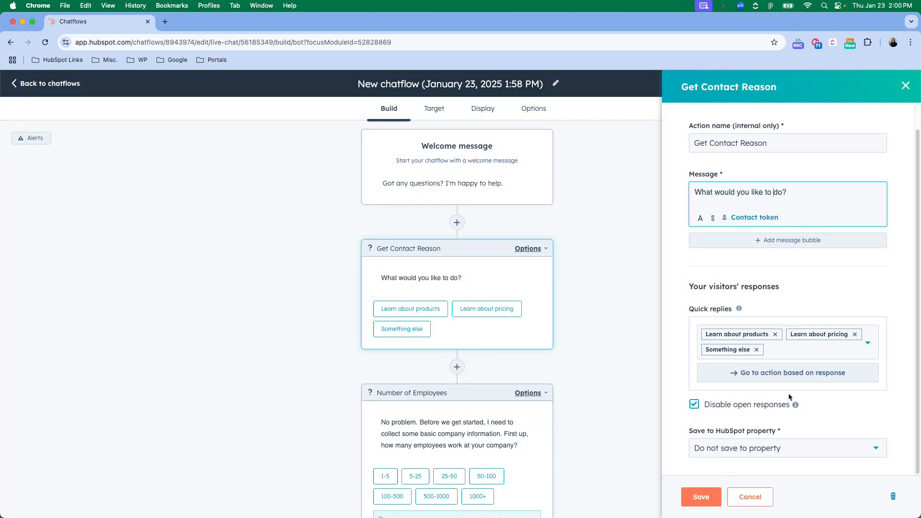
pyautogui.moveTo(808, 448)
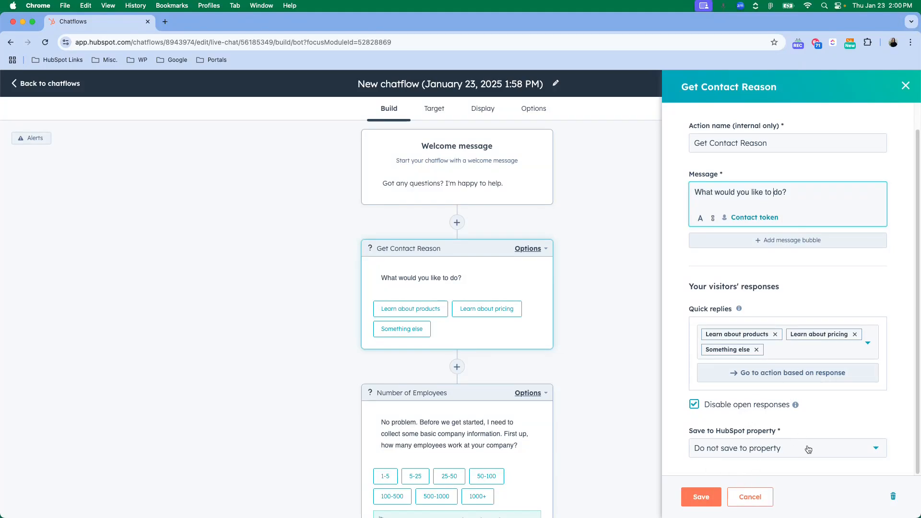
pyautogui.click(786, 448)
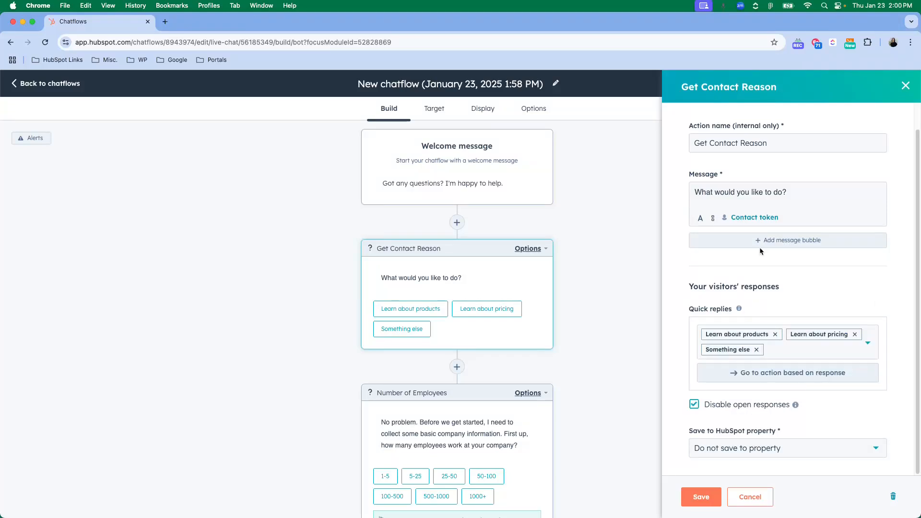
pyautogui.moveTo(873, 408)
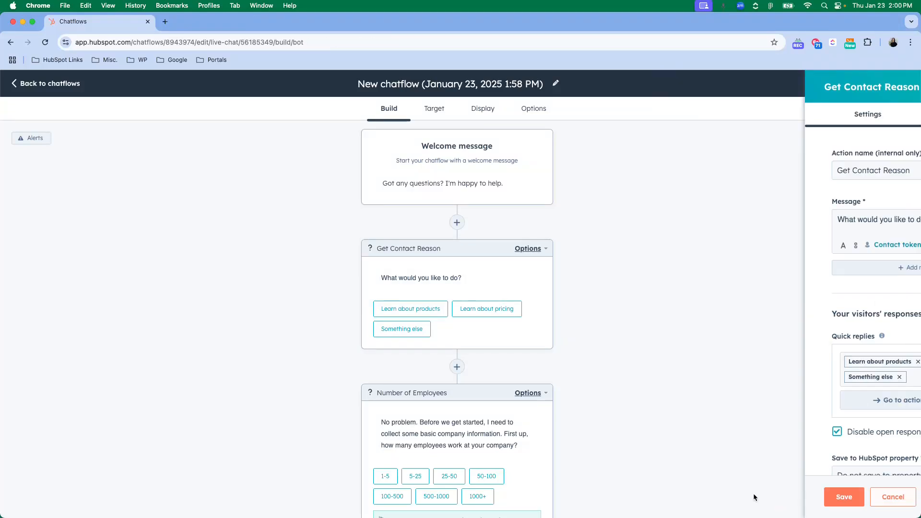
pyautogui.click(891, 496)
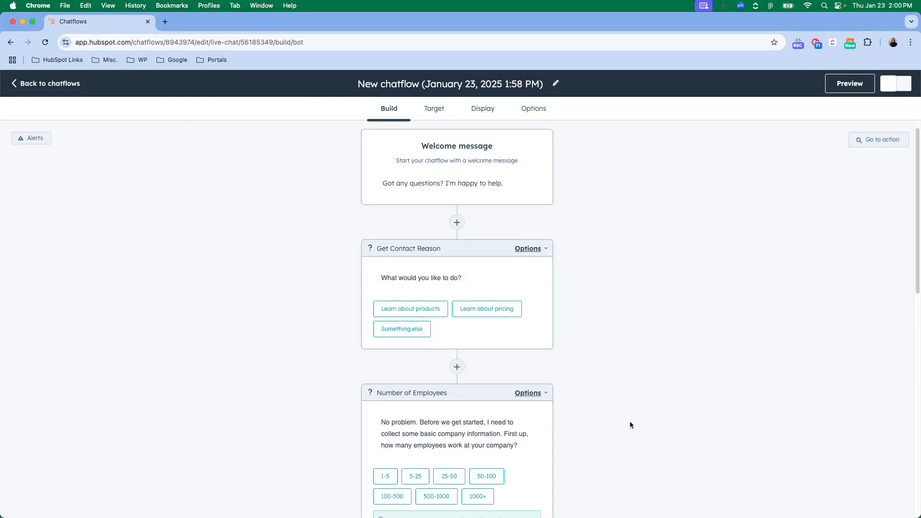
pyautogui.moveTo(628, 417)
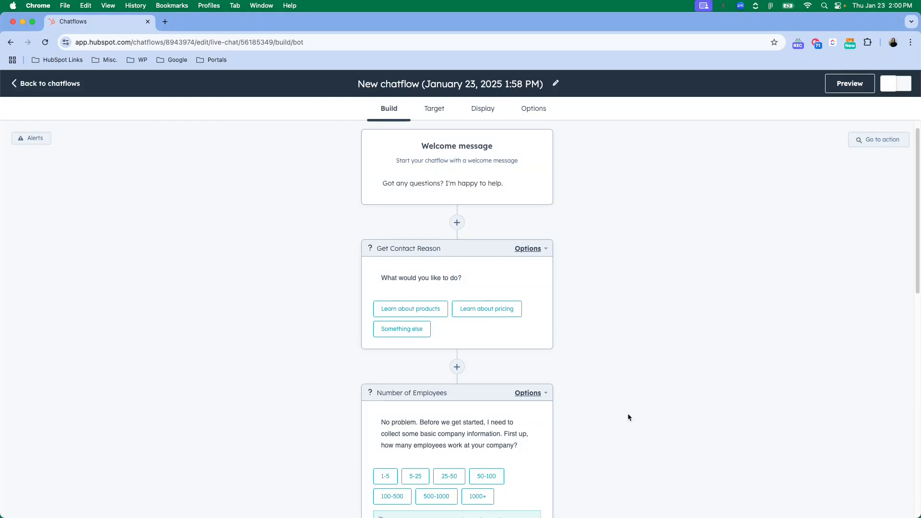
# Step: Scroll the builder past Get Name and Get Email to the Send to team member action
pyautogui.scroll(-3)
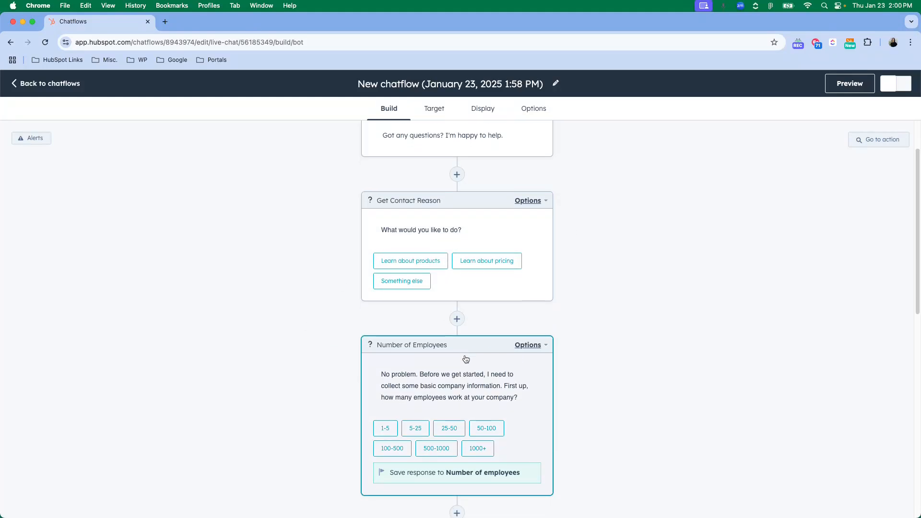
pyautogui.scroll(-3)
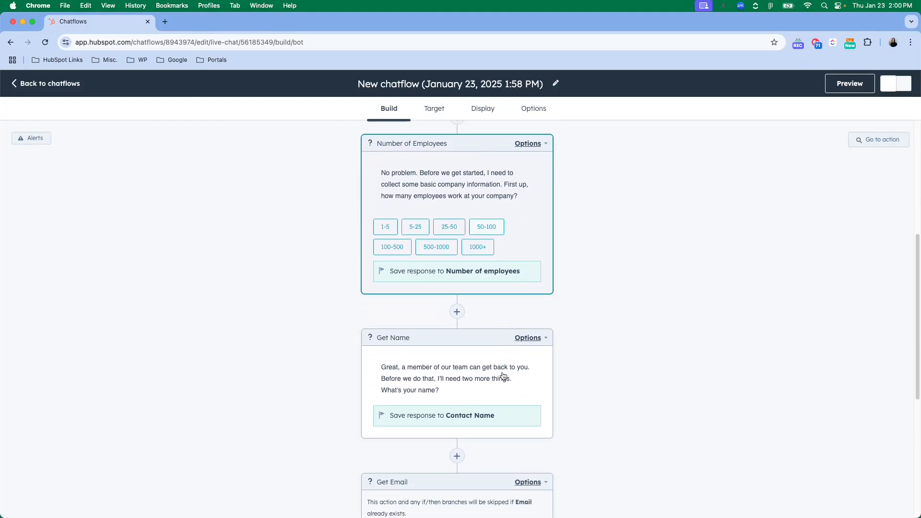
pyautogui.scroll(-3)
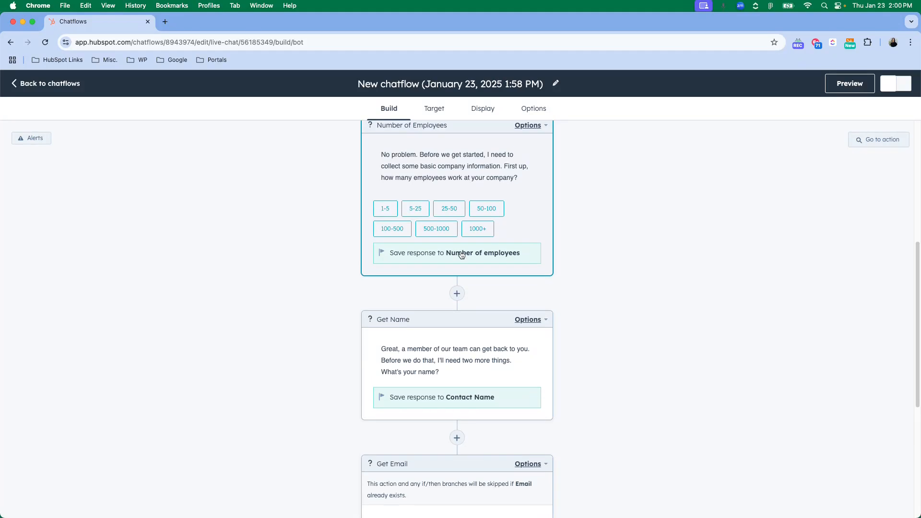
pyautogui.scroll(-3)
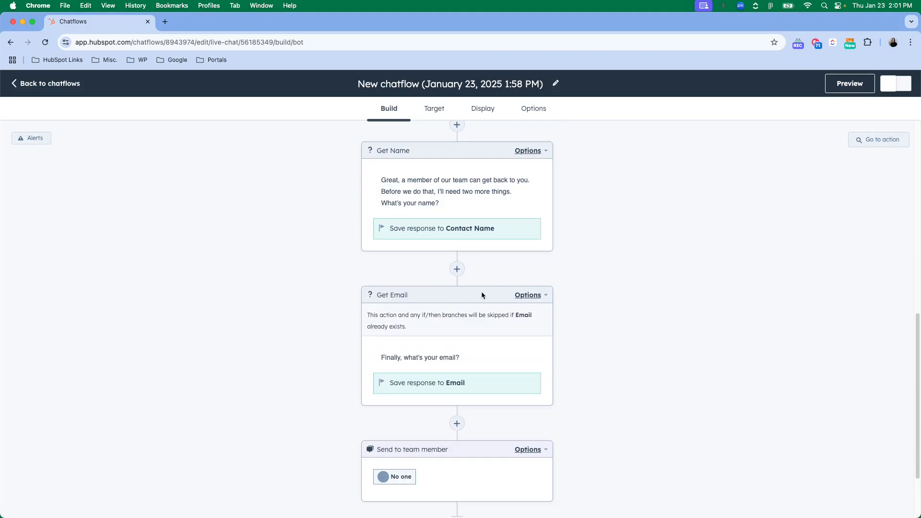
pyautogui.scroll(-3)
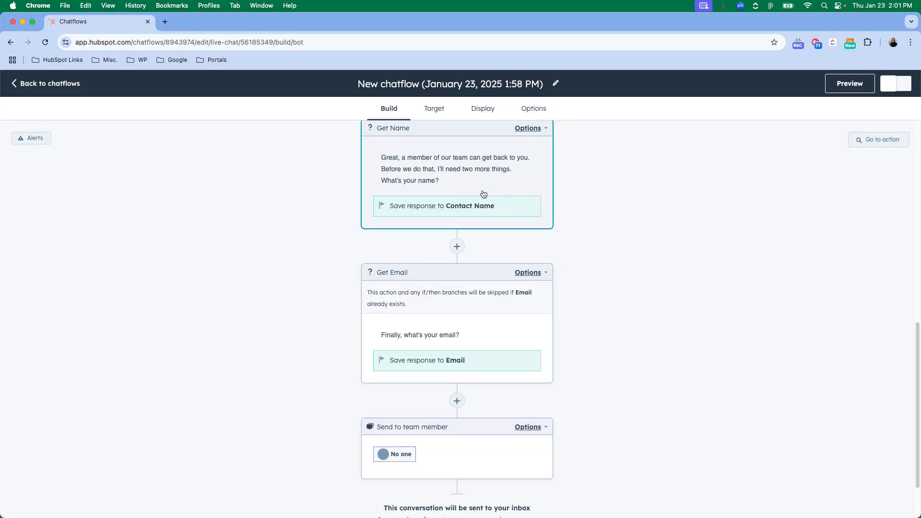
pyautogui.moveTo(499, 261)
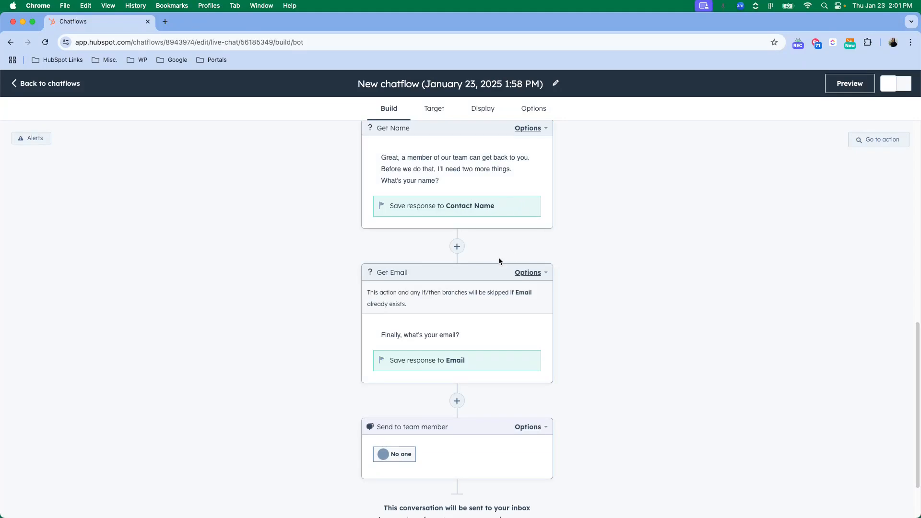
pyautogui.scroll(-3)
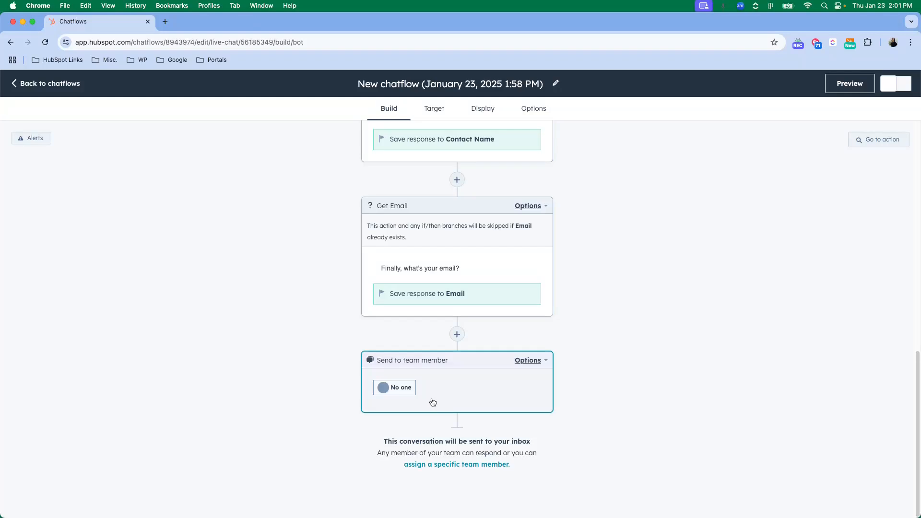
pyautogui.moveTo(478, 369)
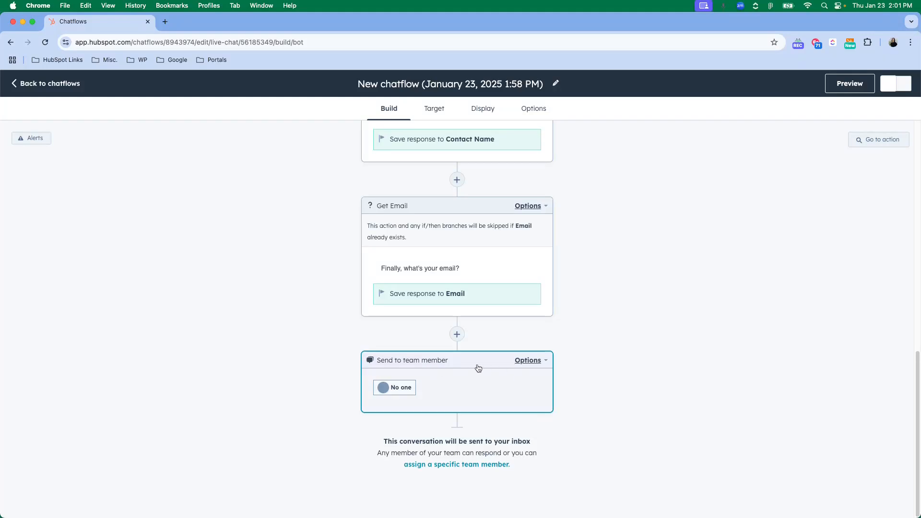
pyautogui.moveTo(486, 359)
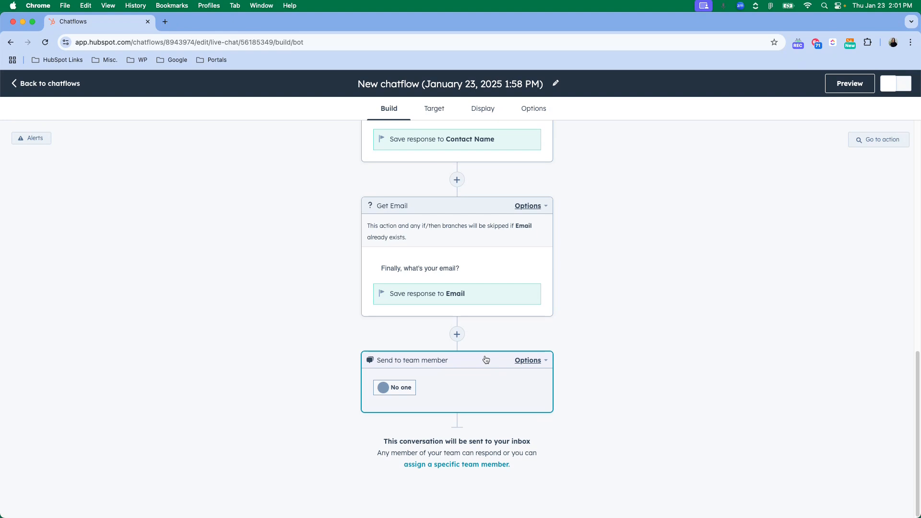
pyautogui.moveTo(519, 368)
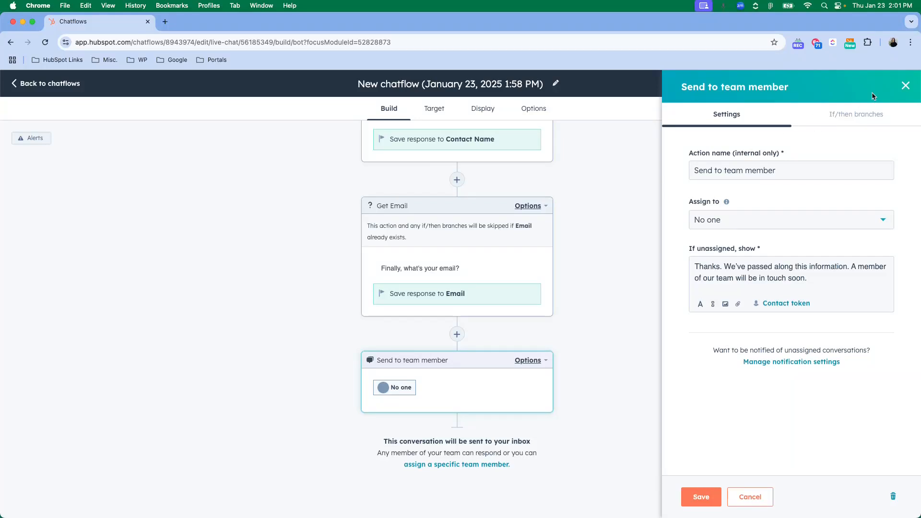
# Step: Browse new action types above Send to team member, then close the list without adding one
pyautogui.click(905, 87)
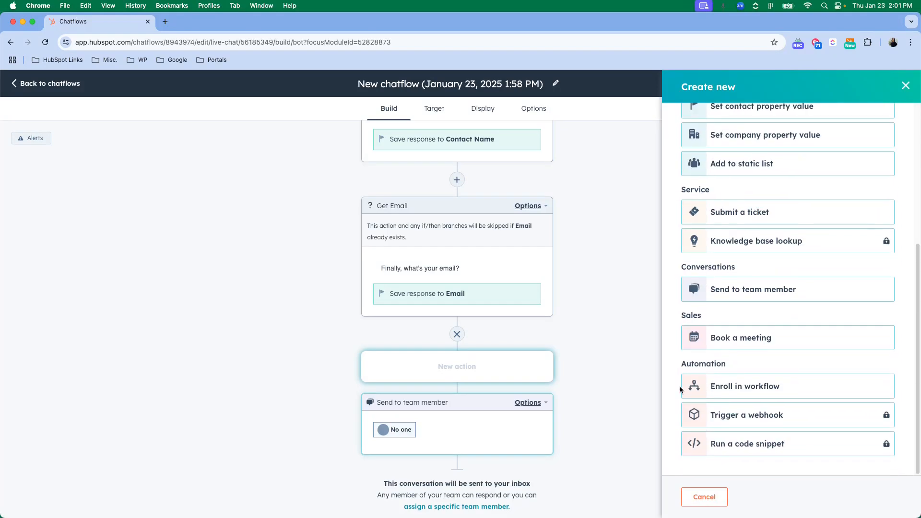
pyautogui.moveTo(771, 261)
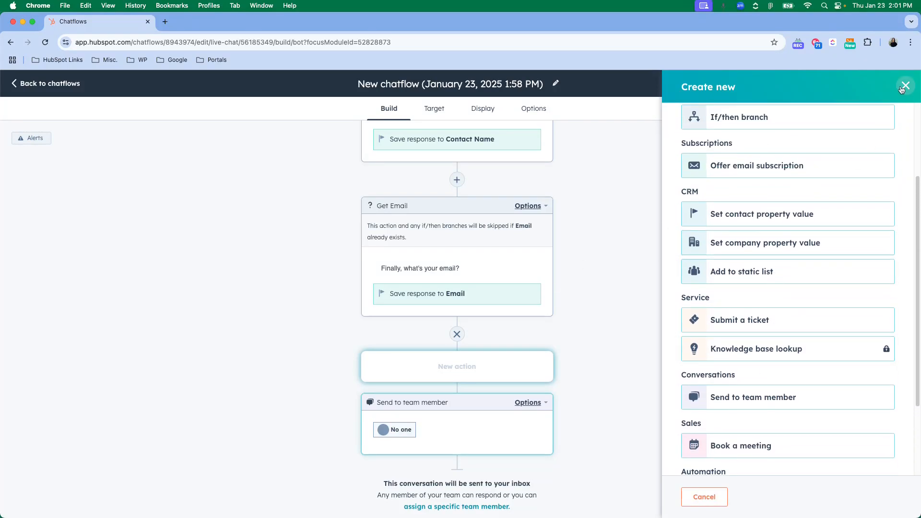
pyautogui.click(904, 86)
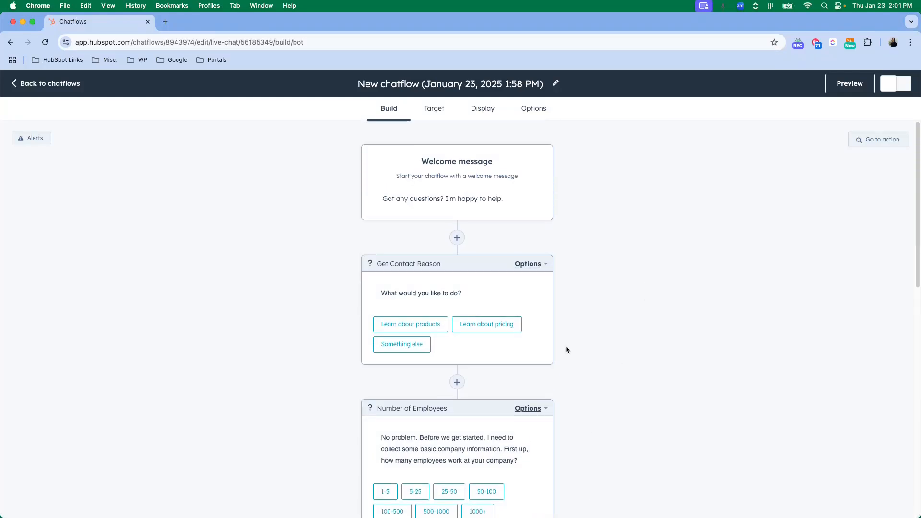
# Step: Keep the Target URL rule at all pages and browse visitor filters without adding any
pyautogui.click(433, 108)
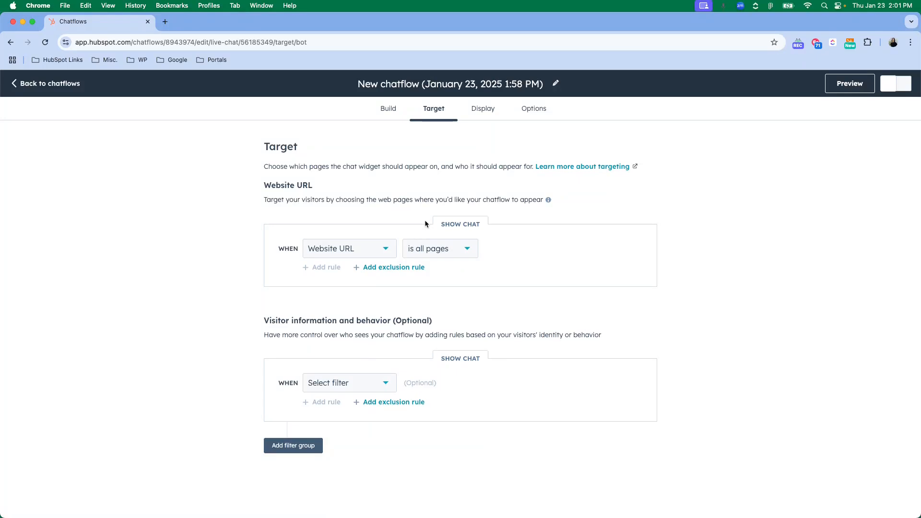
pyautogui.moveTo(356, 299)
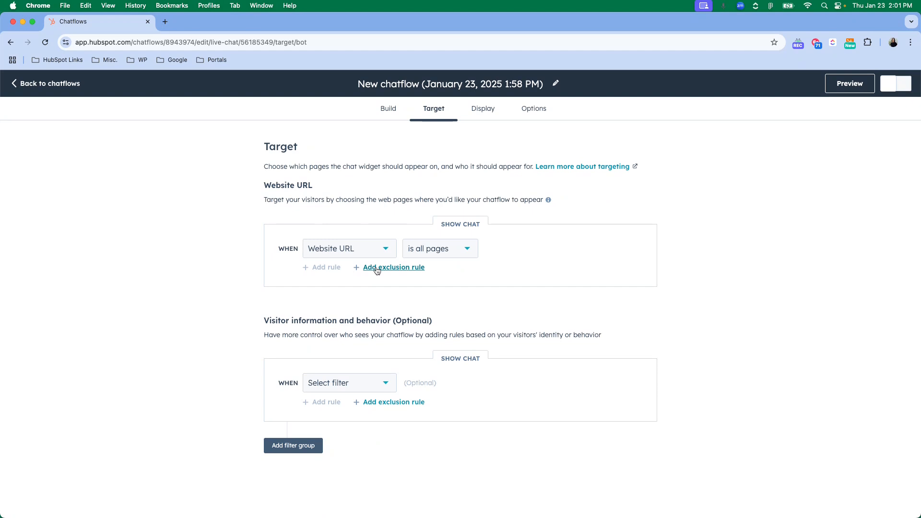
pyautogui.moveTo(455, 257)
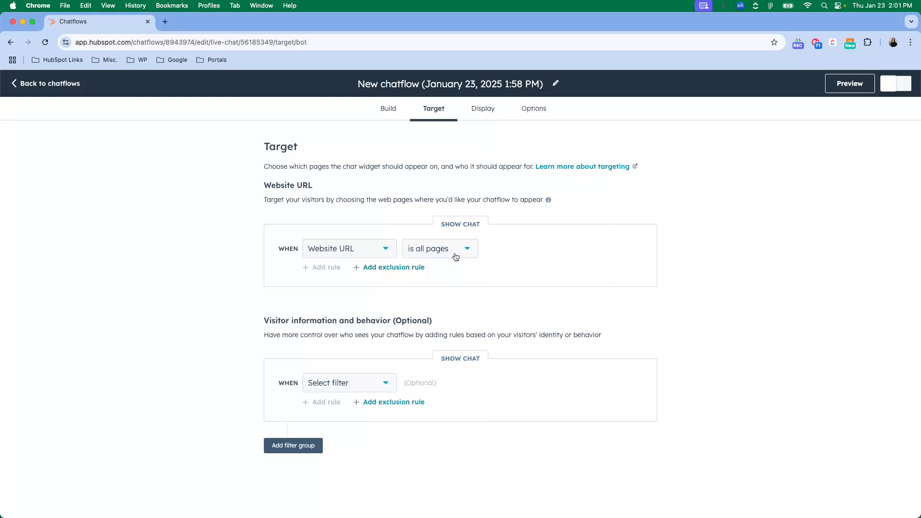
pyautogui.click(439, 248)
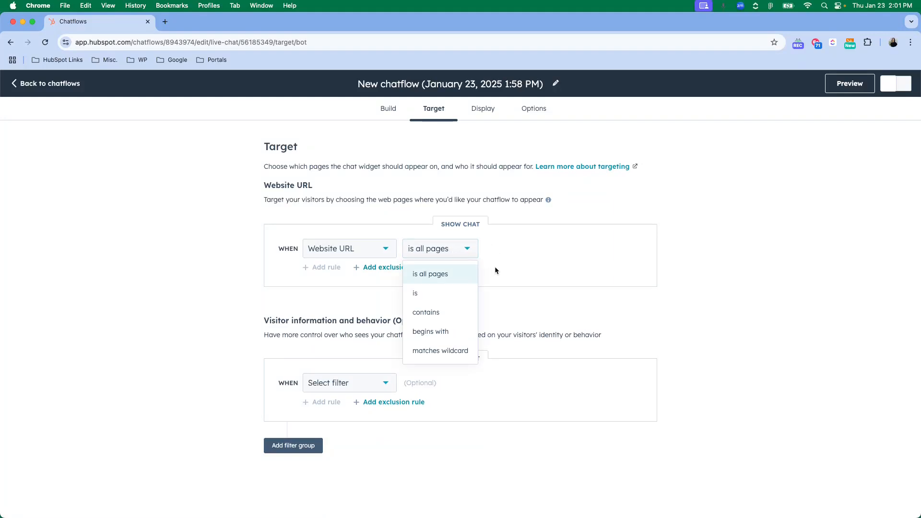
pyautogui.click(430, 273)
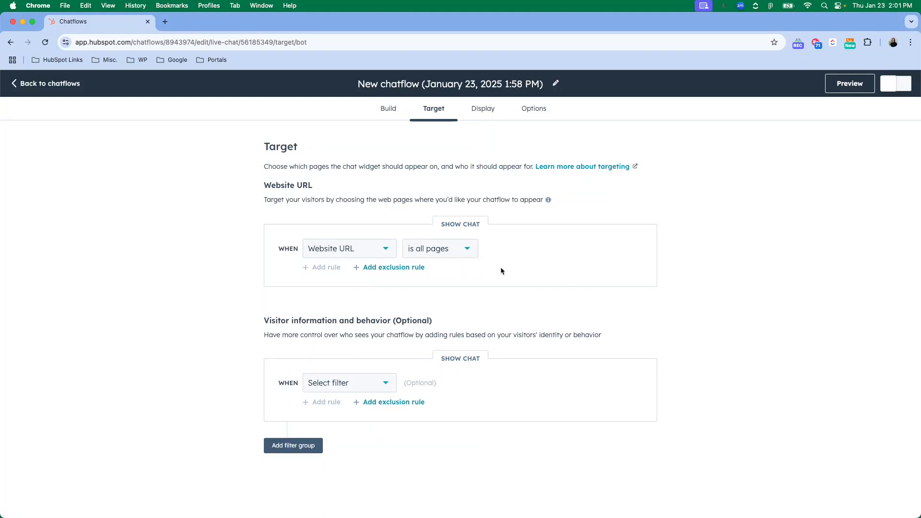
pyautogui.moveTo(462, 264)
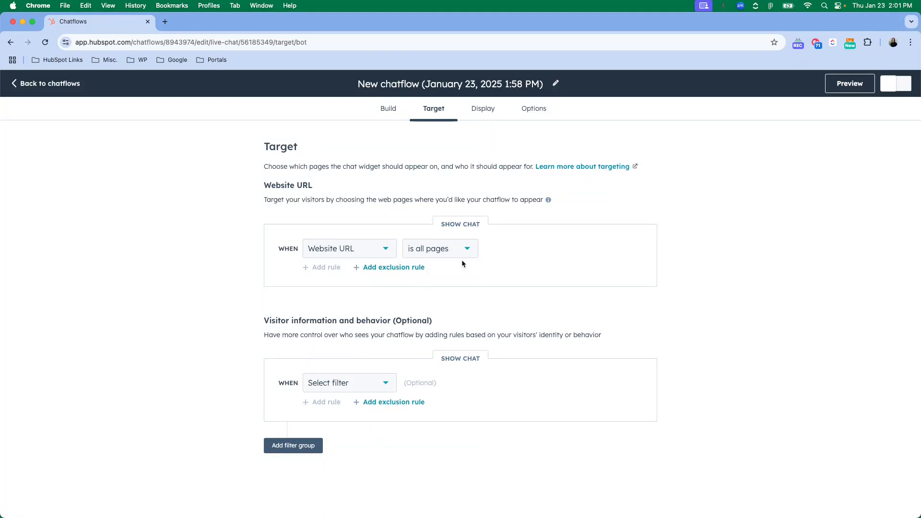
pyautogui.moveTo(466, 265)
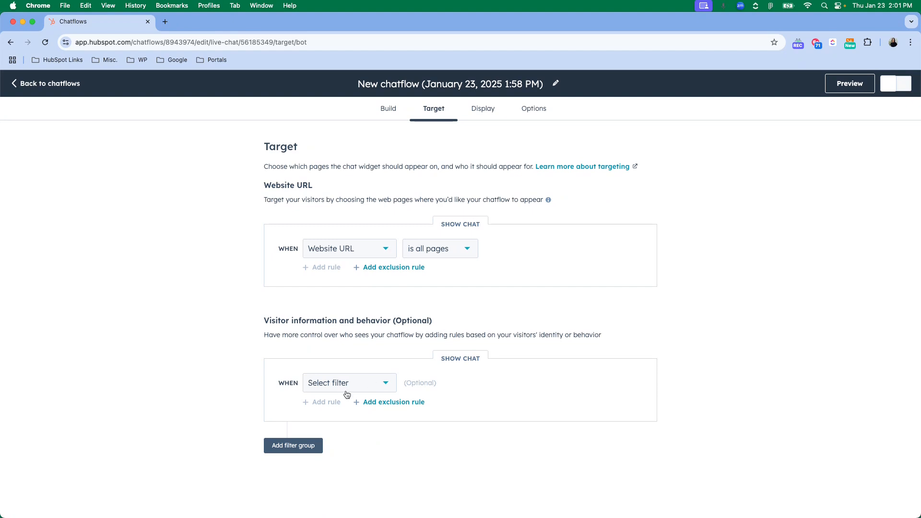
pyautogui.click(348, 248)
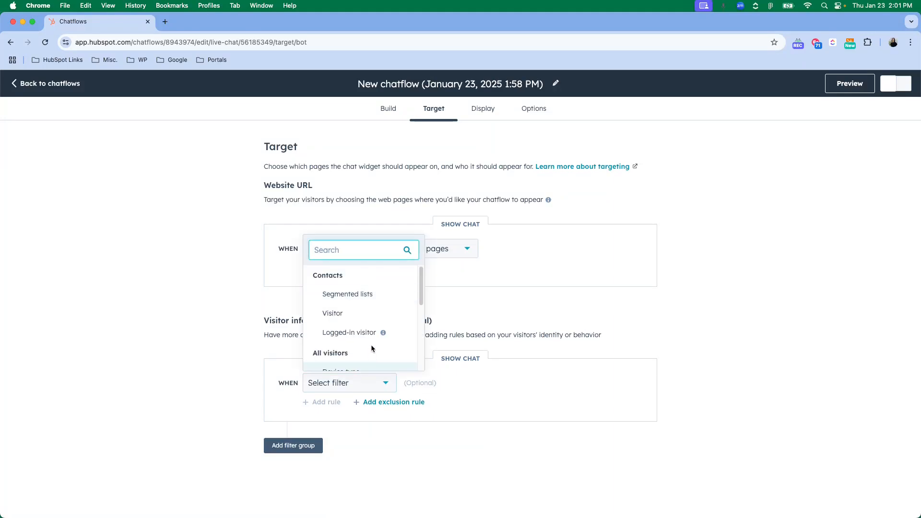
pyautogui.moveTo(369, 327)
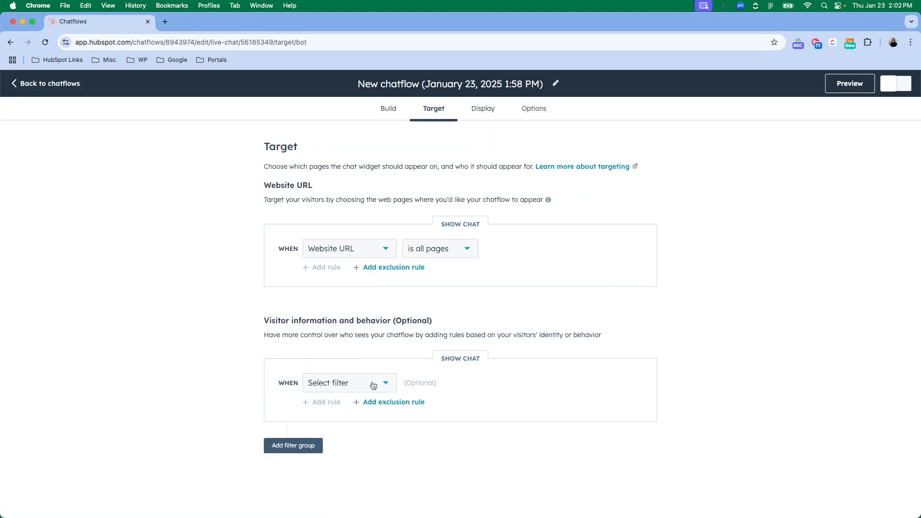
pyautogui.click(349, 382)
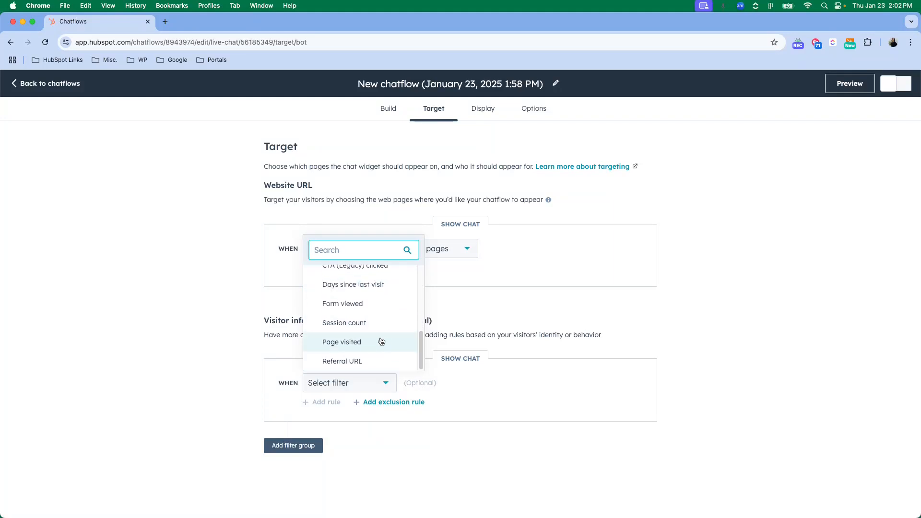
pyautogui.click(346, 248)
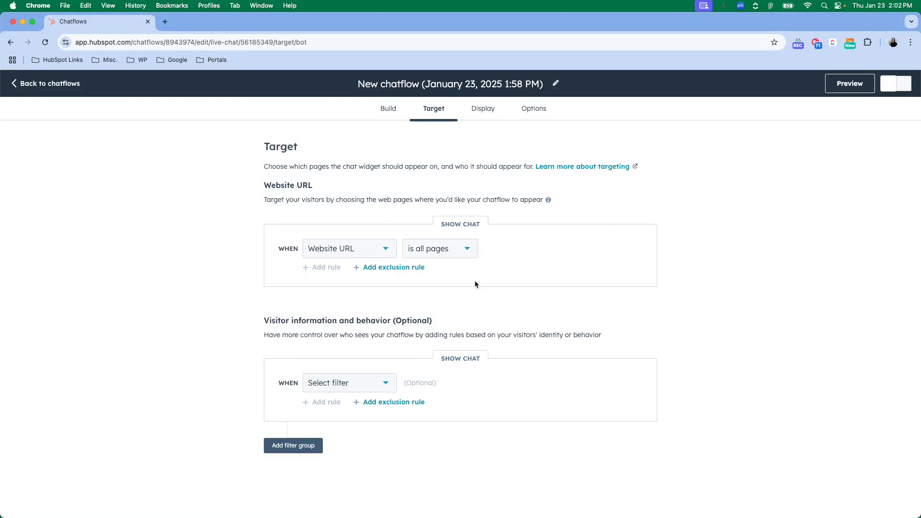
pyautogui.moveTo(504, 125)
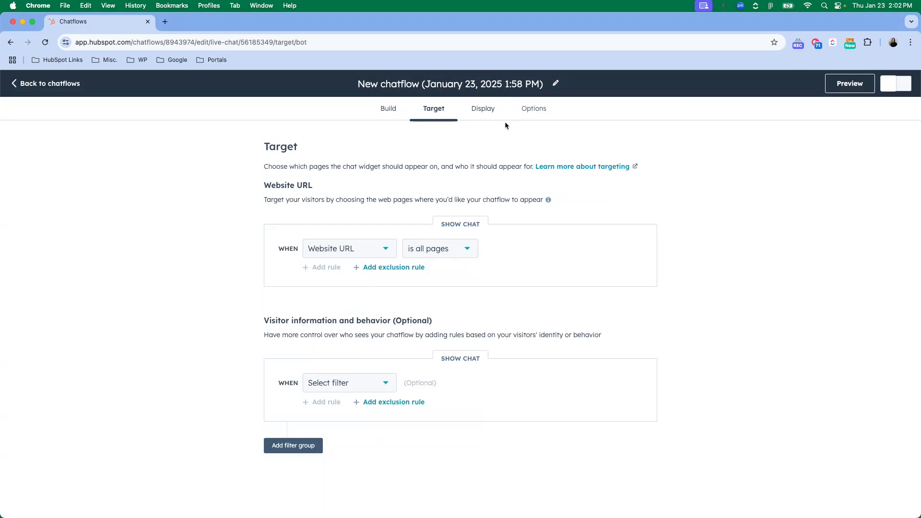
pyautogui.click(481, 108)
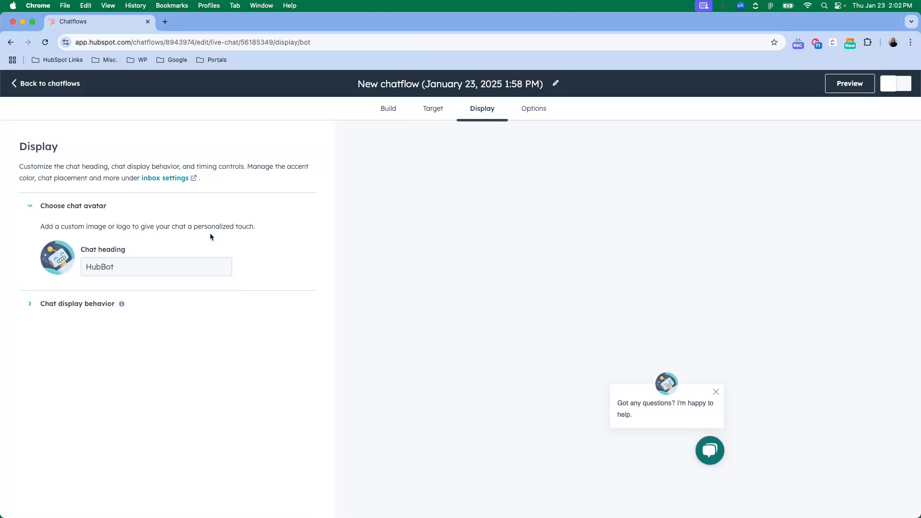
pyautogui.moveTo(97, 285)
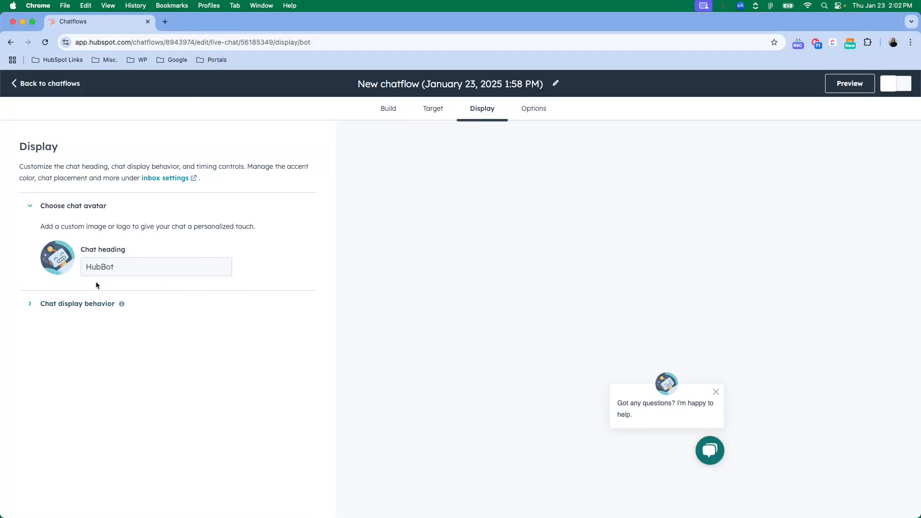
# Step: Set desktop chat display to show the welcome message, then pop open the widget when triggered
pyautogui.click(77, 304)
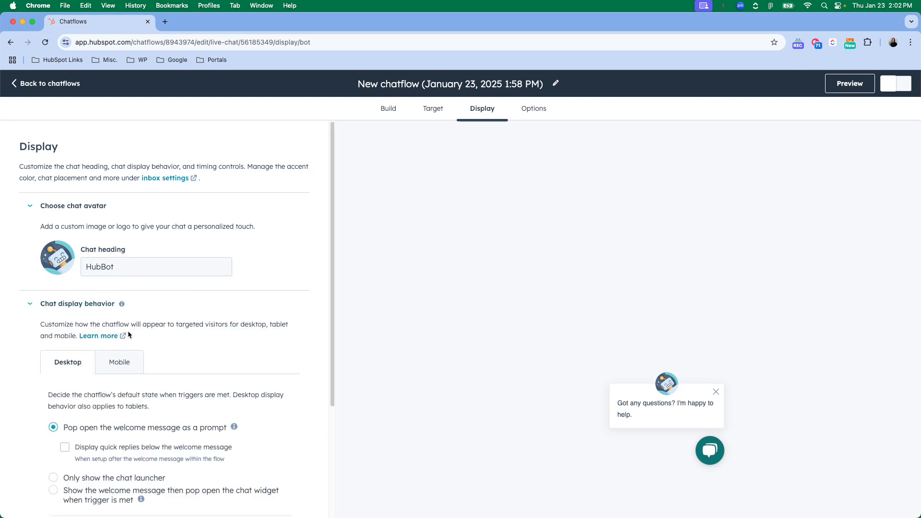
pyautogui.scroll(-3)
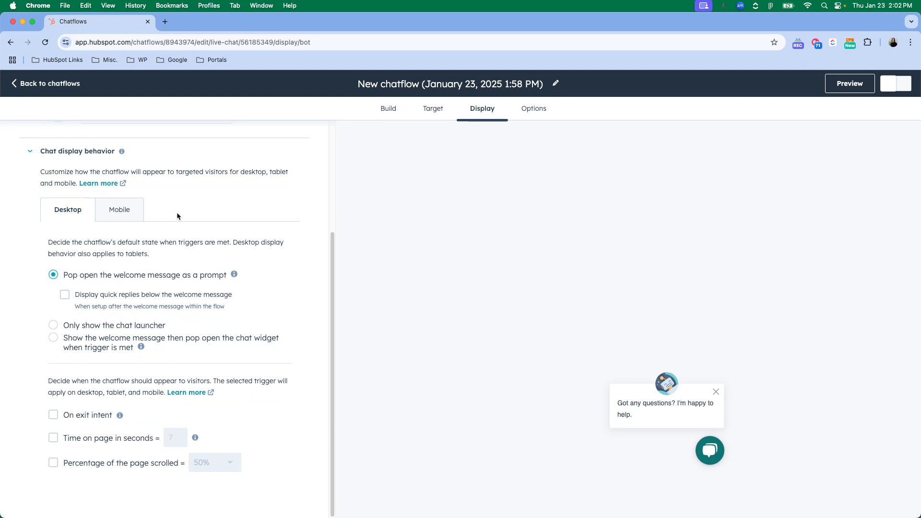
pyautogui.moveTo(415, 359)
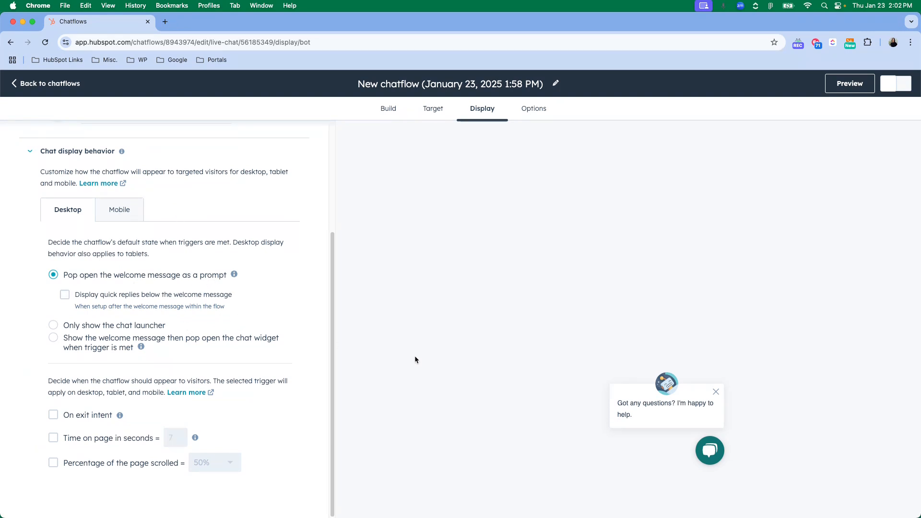
pyautogui.moveTo(294, 342)
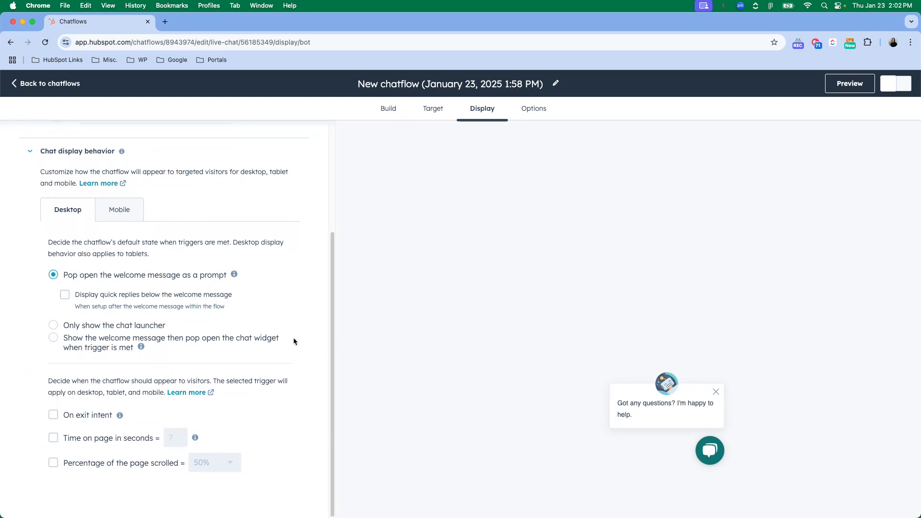
pyautogui.moveTo(123, 233)
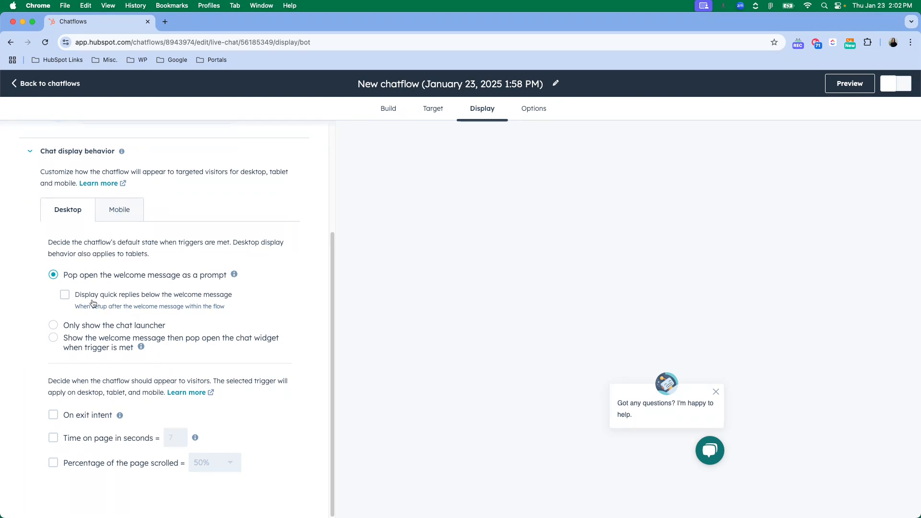
pyautogui.moveTo(644, 409)
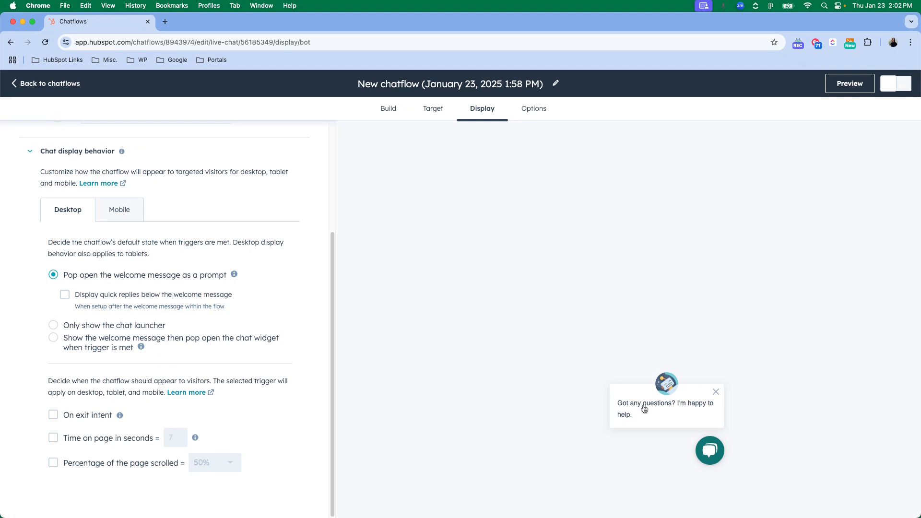
pyautogui.click(53, 324)
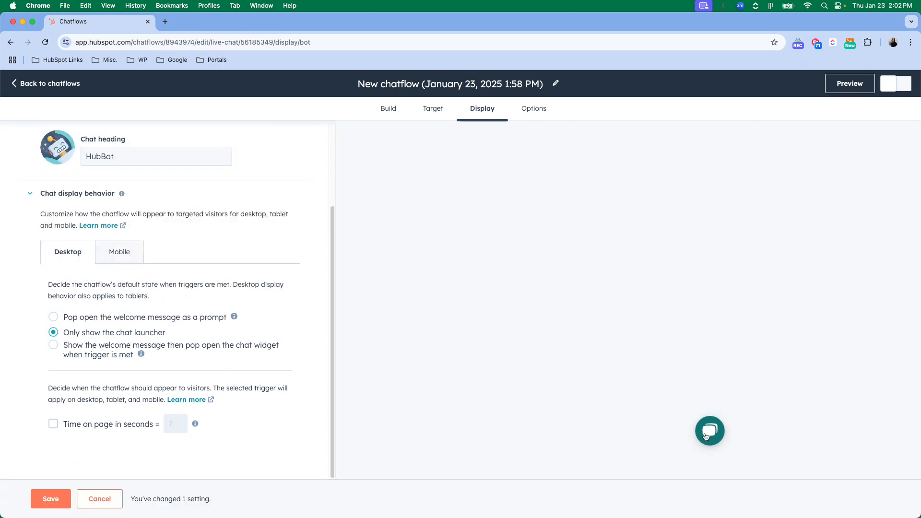
pyautogui.click(53, 345)
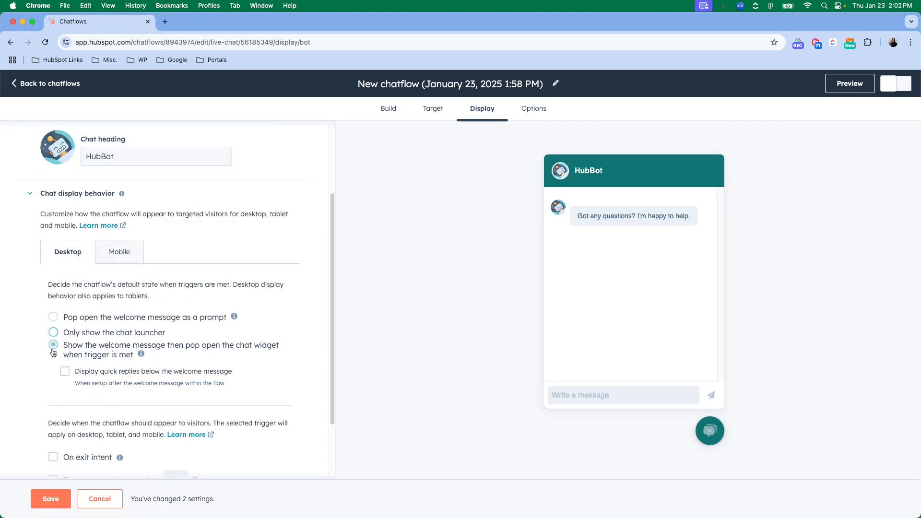
pyautogui.click(709, 431)
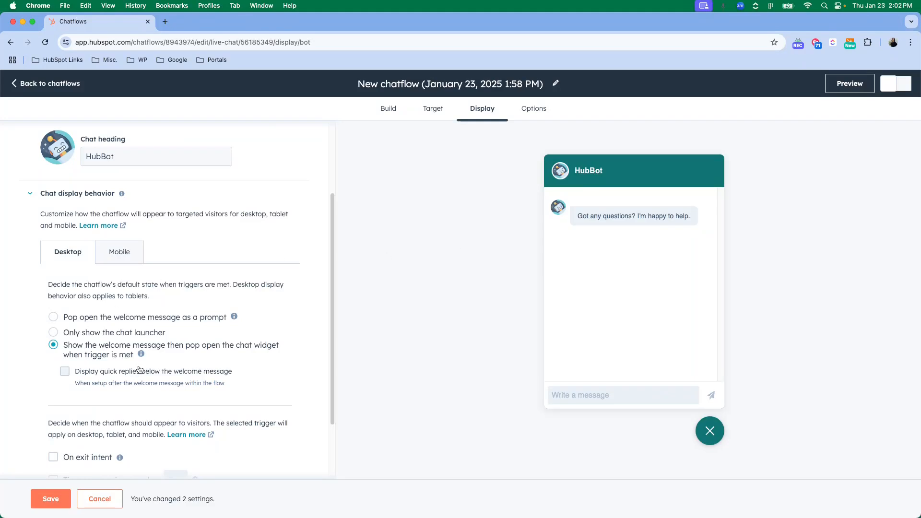
pyautogui.scroll(-3)
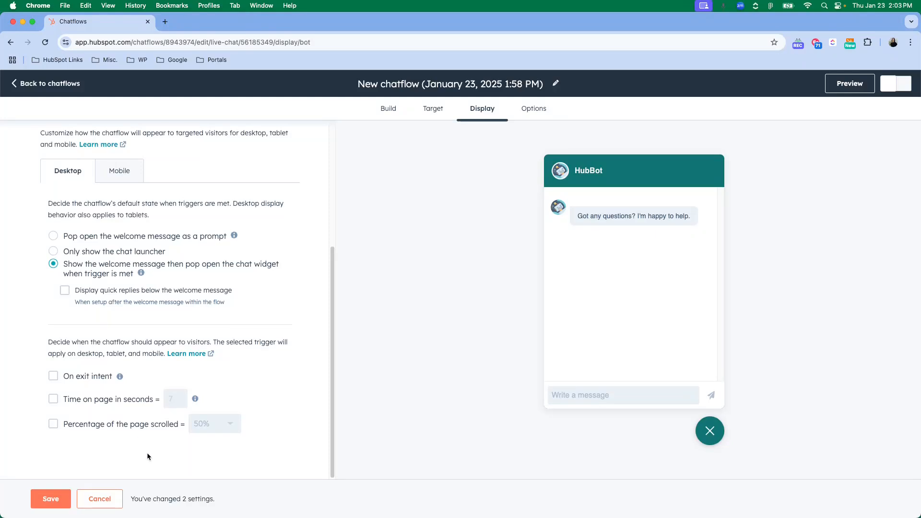
pyautogui.moveTo(152, 450)
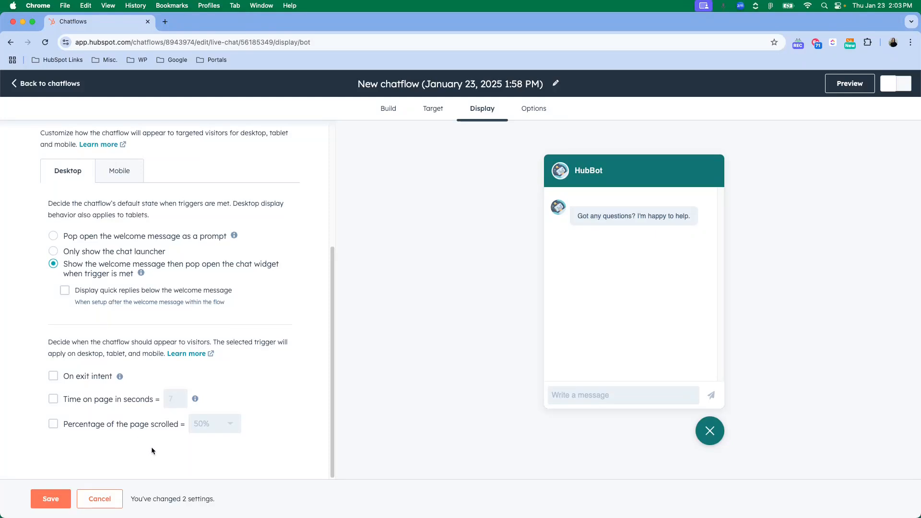
pyautogui.moveTo(396, 481)
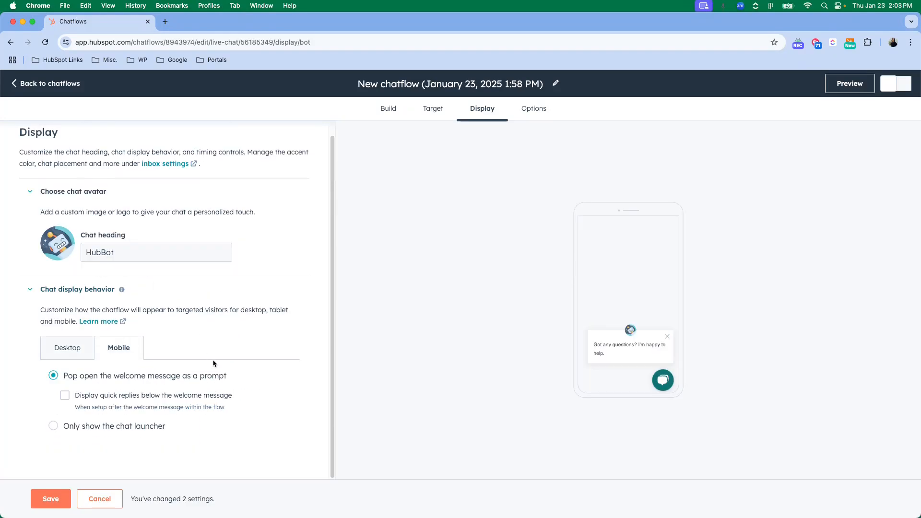
pyautogui.moveTo(534, 374)
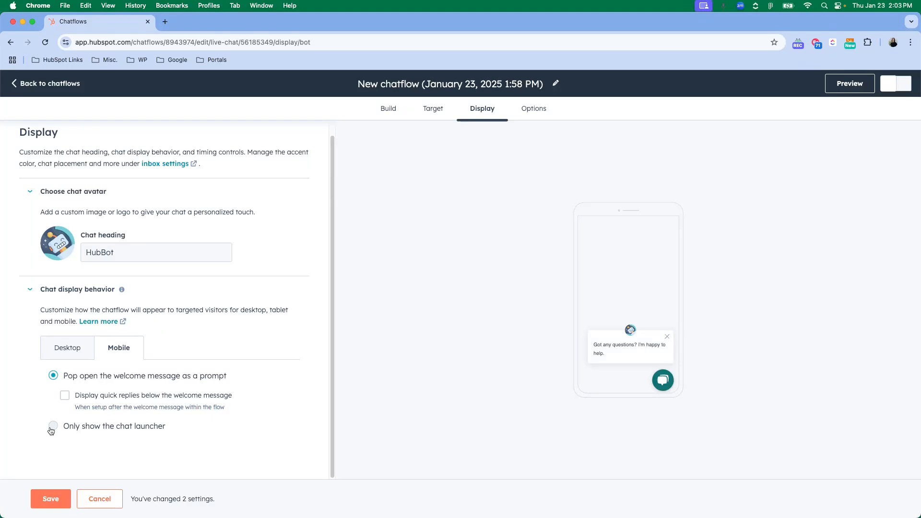
# Step: Set mobile chat display behavior to 'Only show the chat launcher'
pyautogui.click(53, 425)
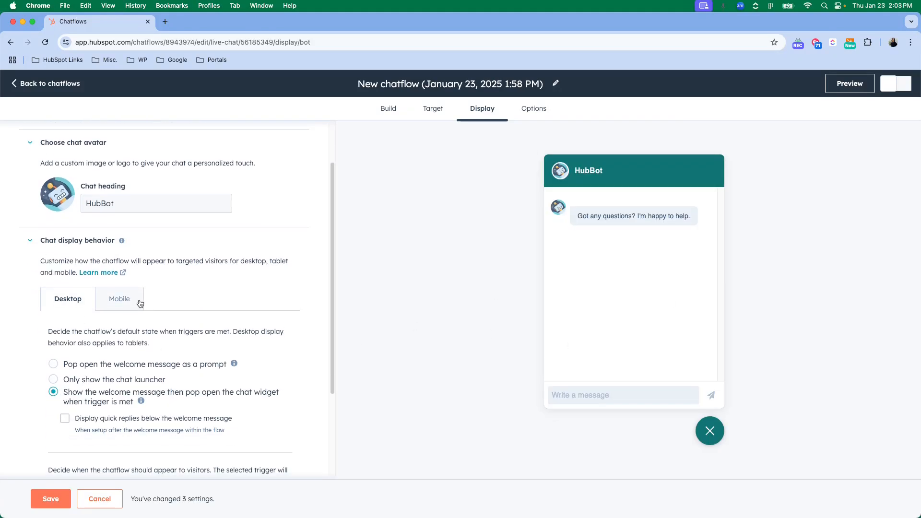
pyautogui.click(118, 298)
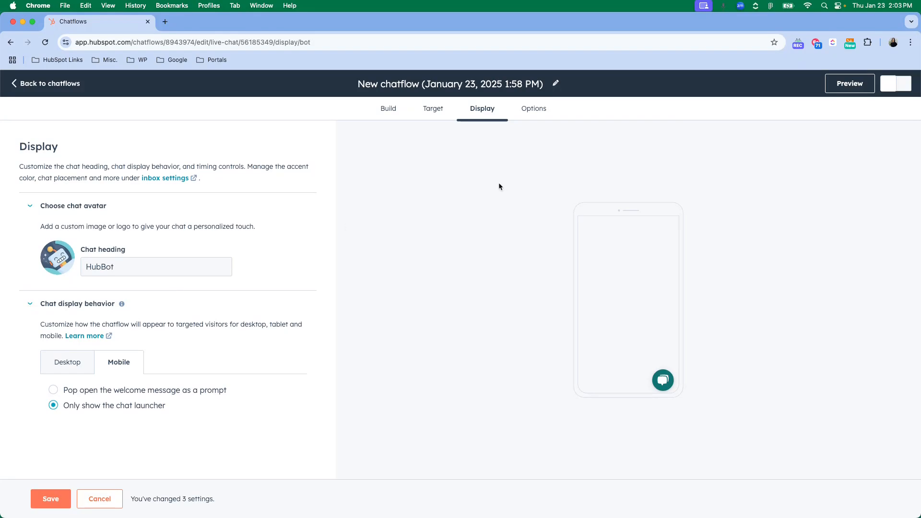
pyautogui.click(533, 108)
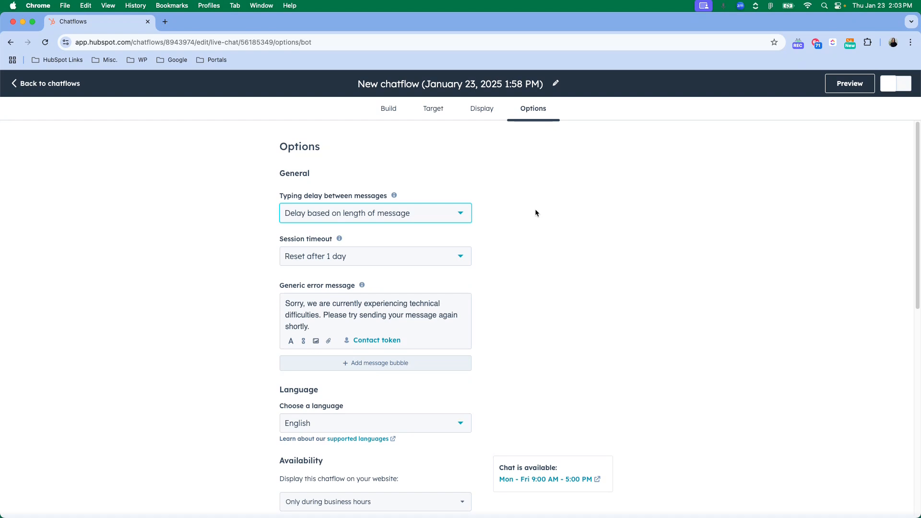
pyautogui.moveTo(454, 208)
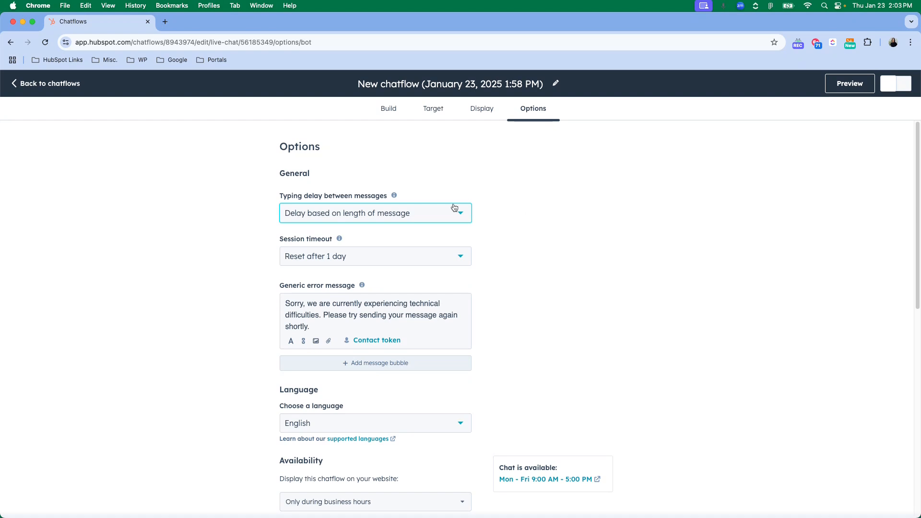
# Step: Review typing delay and session timeout choices, keeping message-length delay and 1-day reset
pyautogui.scroll(-3)
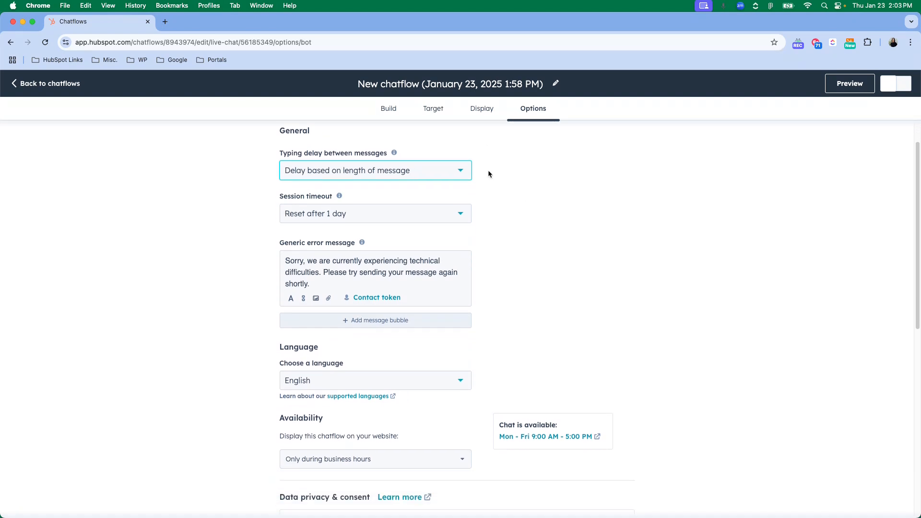
pyautogui.click(374, 170)
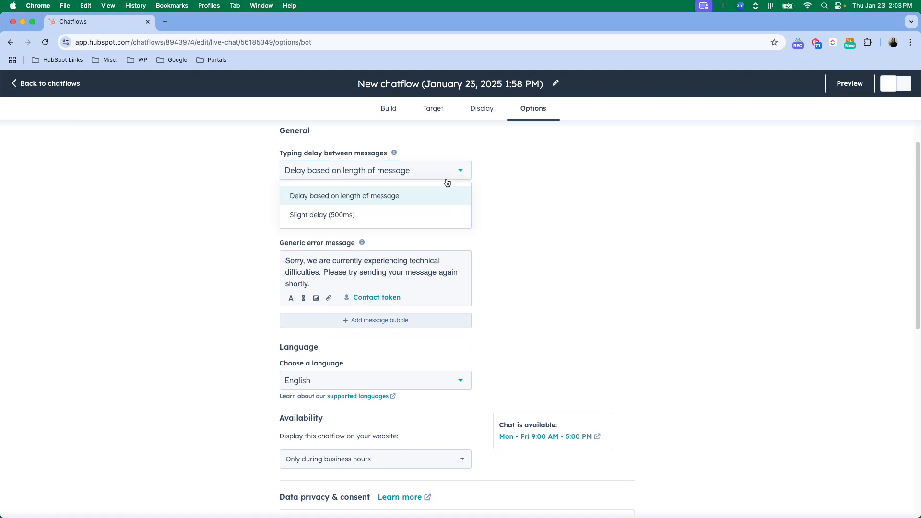
pyautogui.click(346, 170)
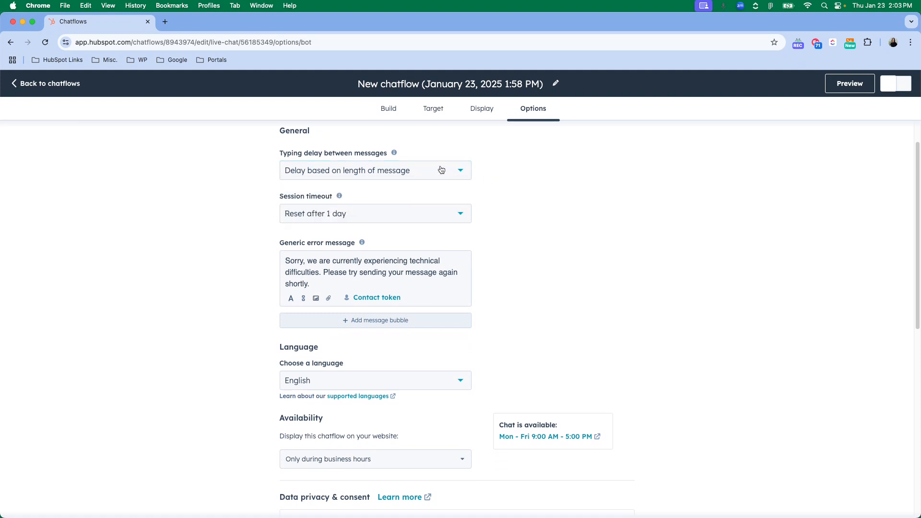
pyautogui.click(375, 170)
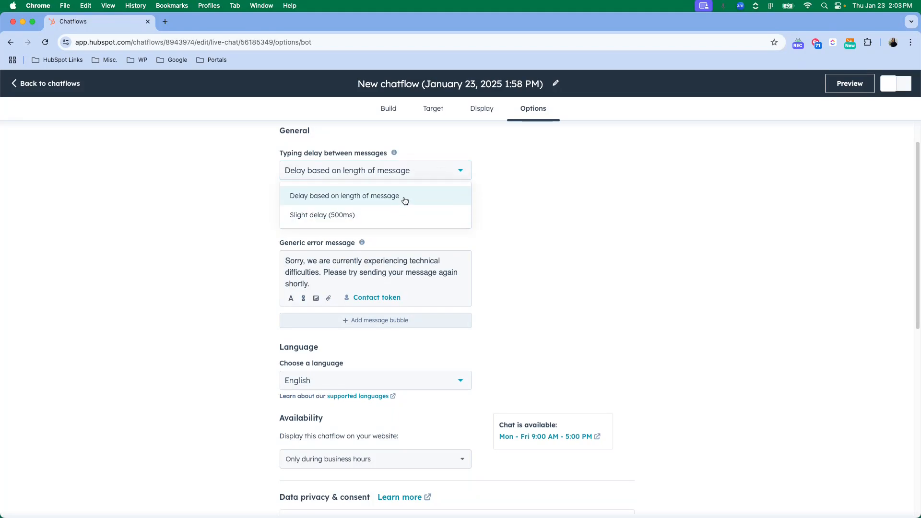
pyautogui.moveTo(345, 195)
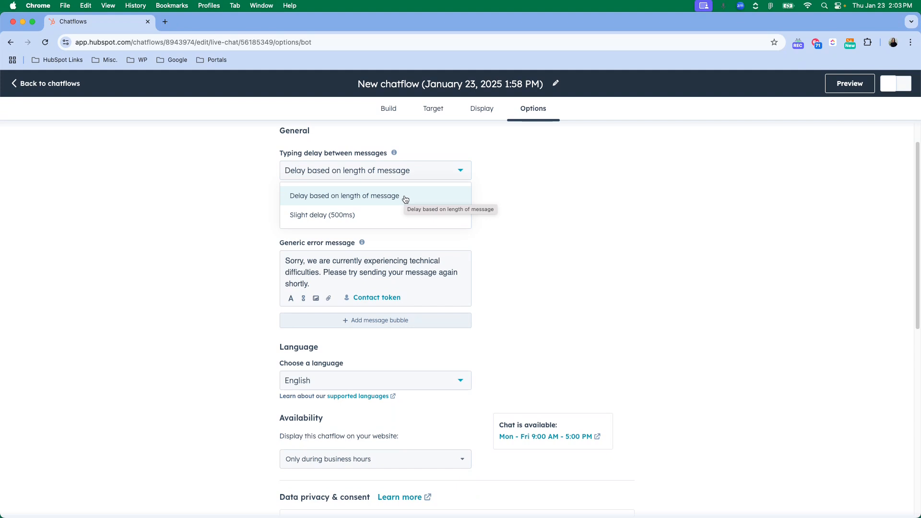
pyautogui.moveTo(381, 215)
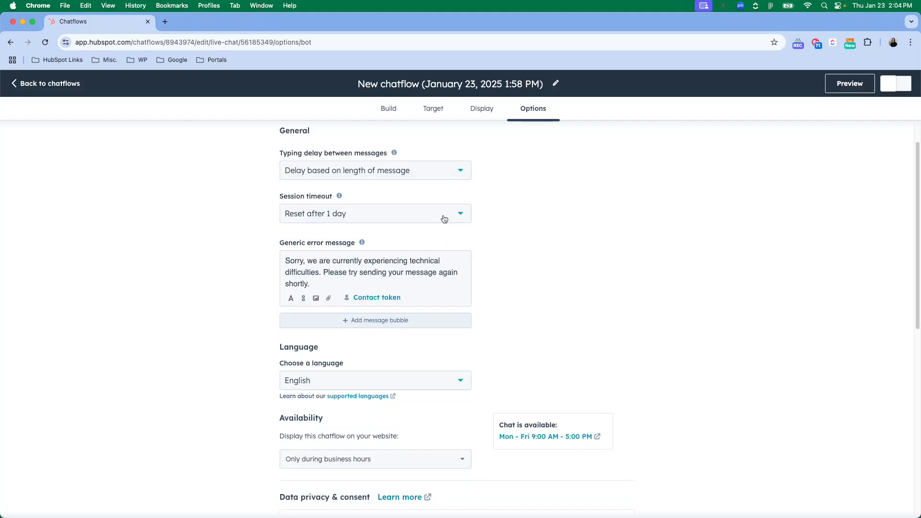
pyautogui.click(375, 213)
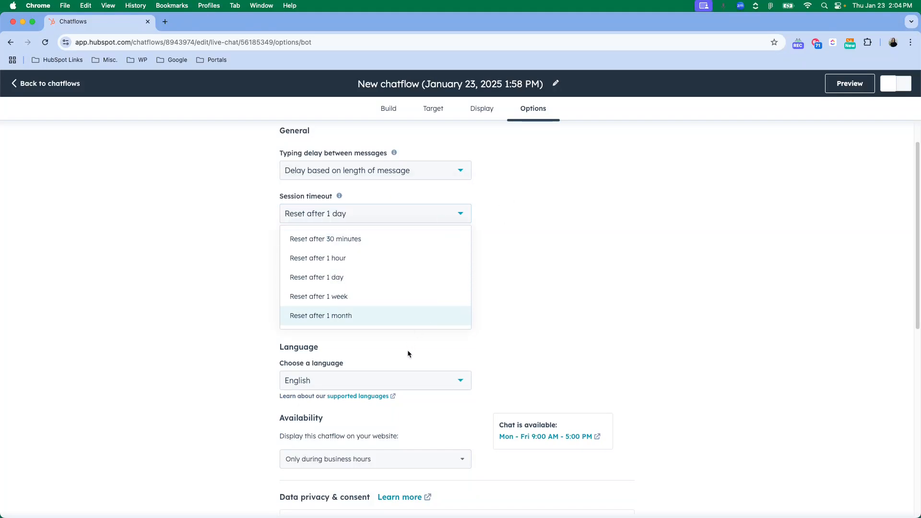
pyautogui.moveTo(429, 255)
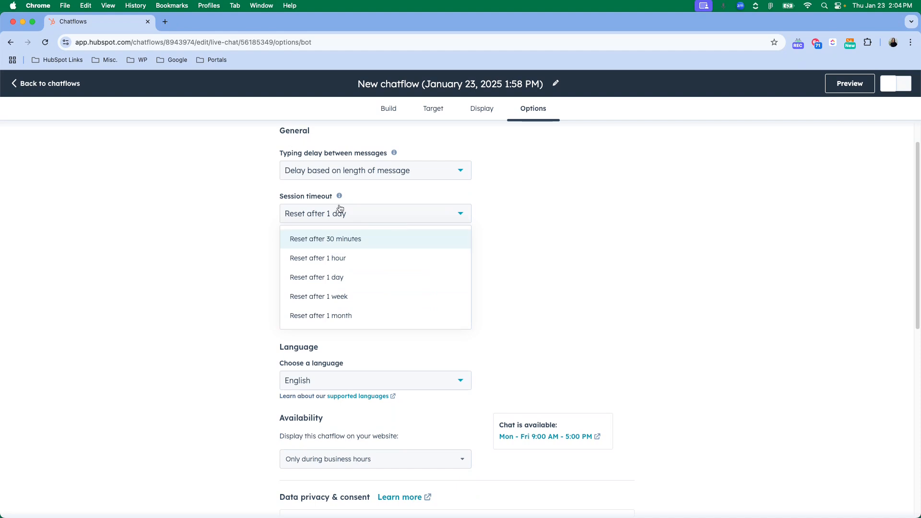
pyautogui.moveTo(340, 196)
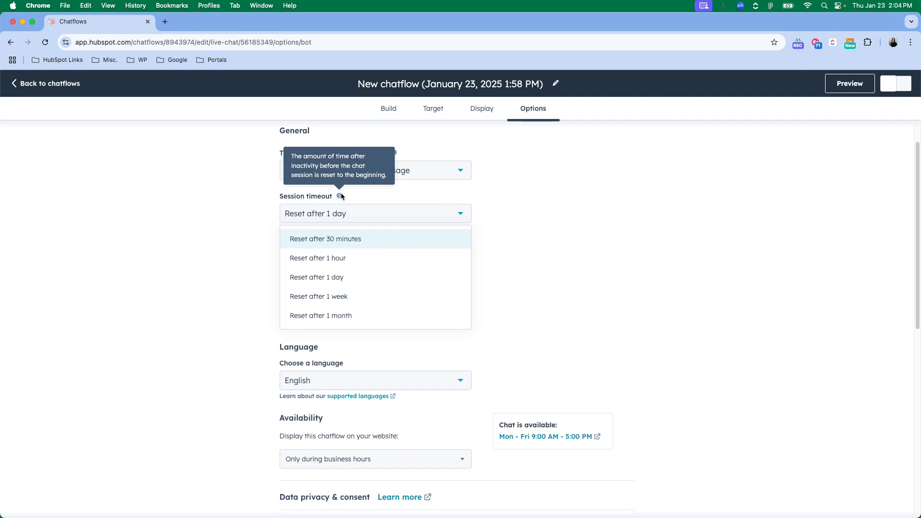
pyautogui.click(375, 212)
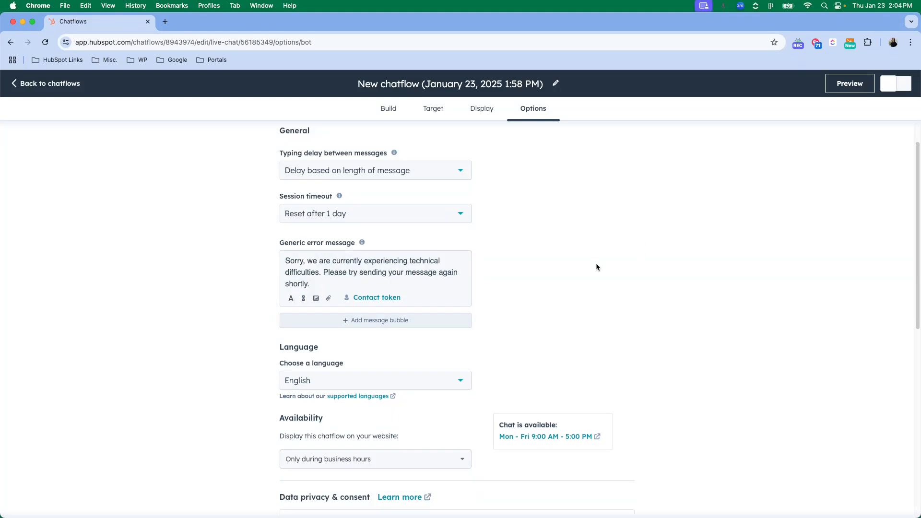
pyautogui.scroll(-3)
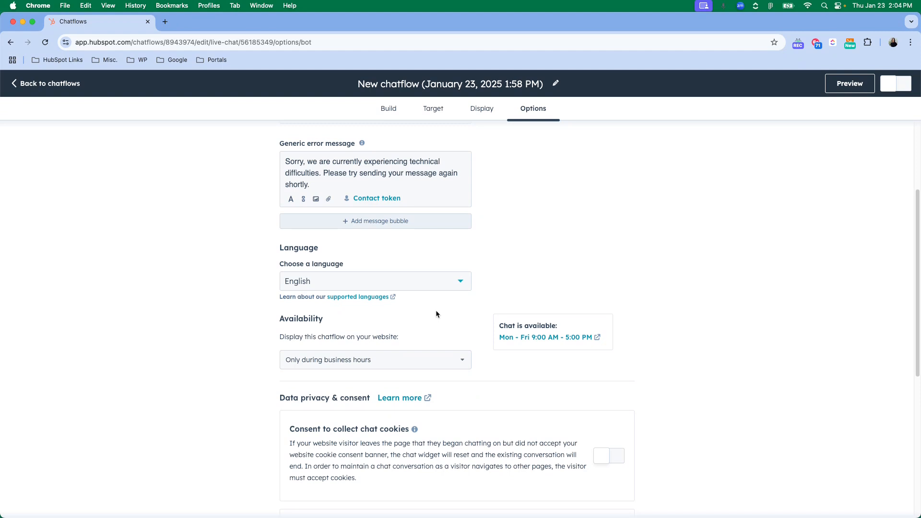
pyautogui.scroll(-3)
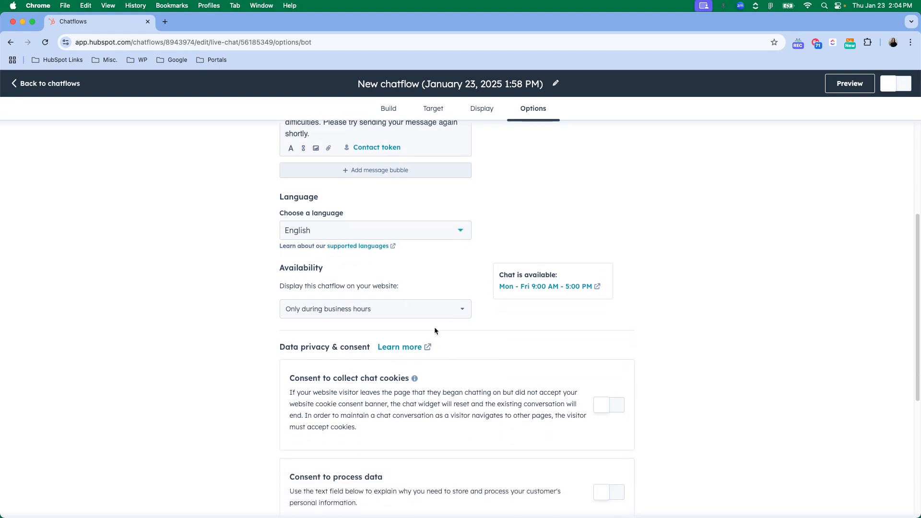
pyautogui.click(375, 309)
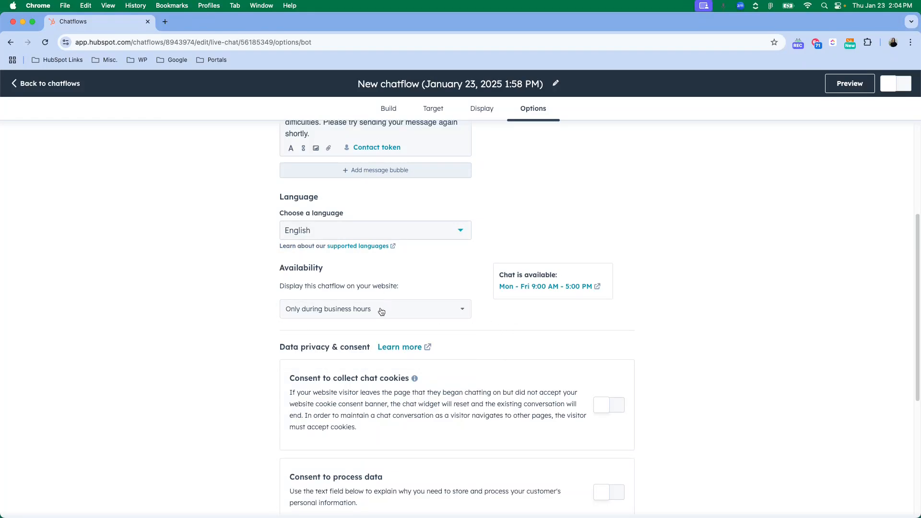
pyautogui.scroll(-3)
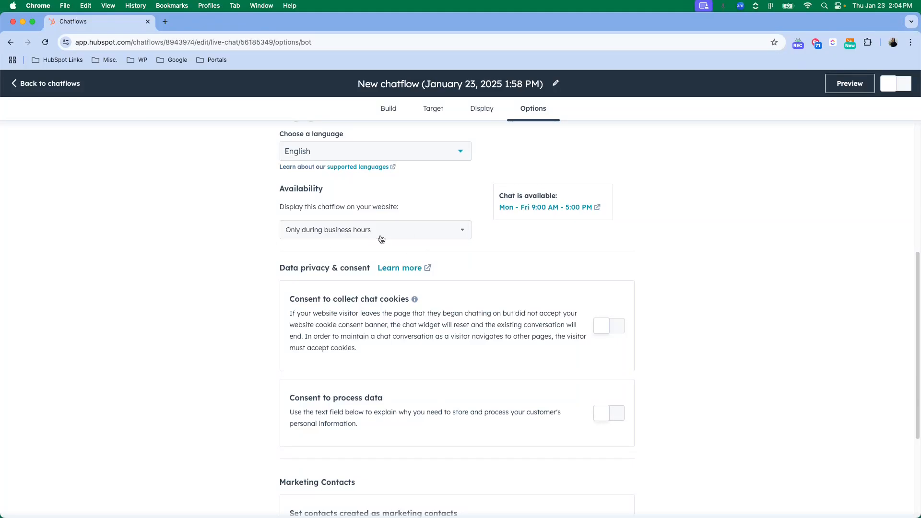
pyautogui.moveTo(359, 253)
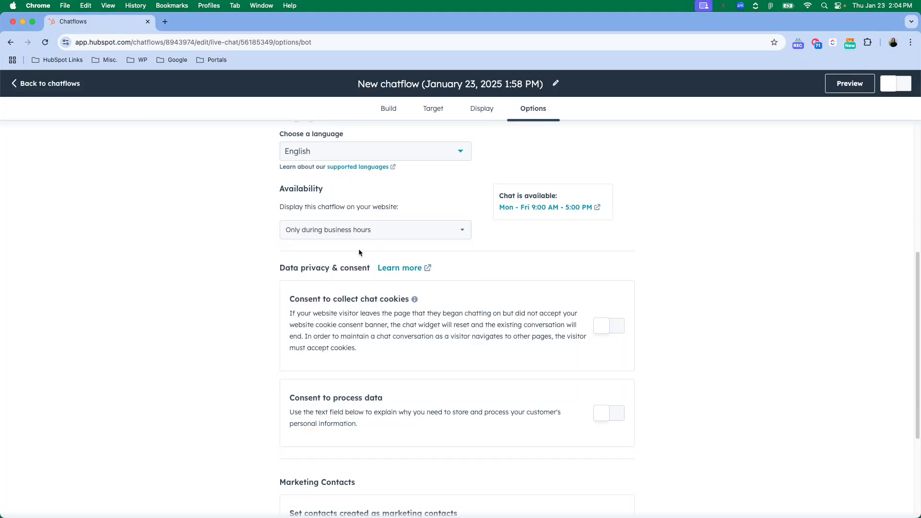
pyautogui.moveTo(664, 240)
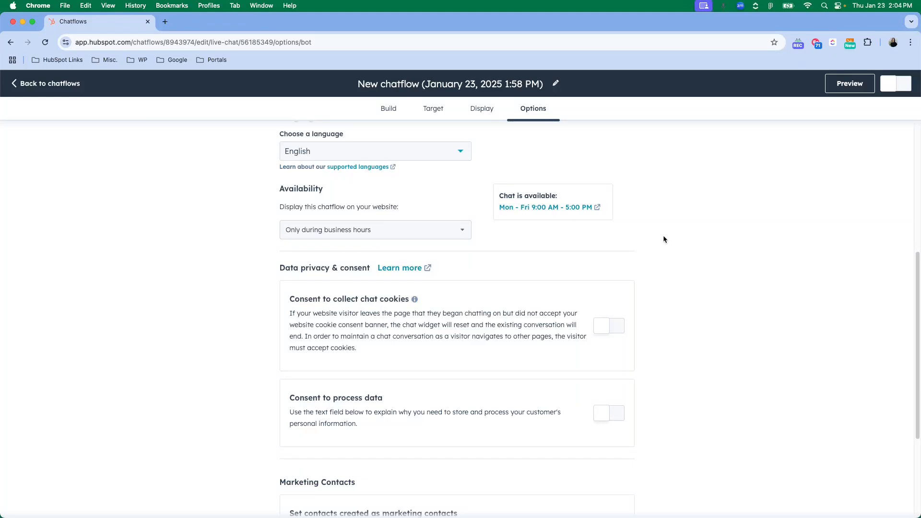
pyautogui.moveTo(545, 207)
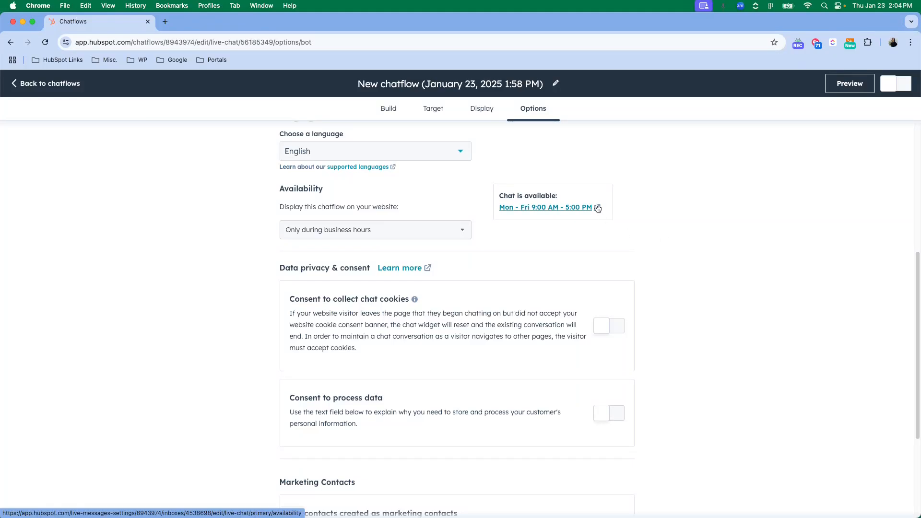
# Step: Open the Mon–Fri 9–5 chat hours, try user-based availability, then revert to operating hours
pyautogui.click(545, 207)
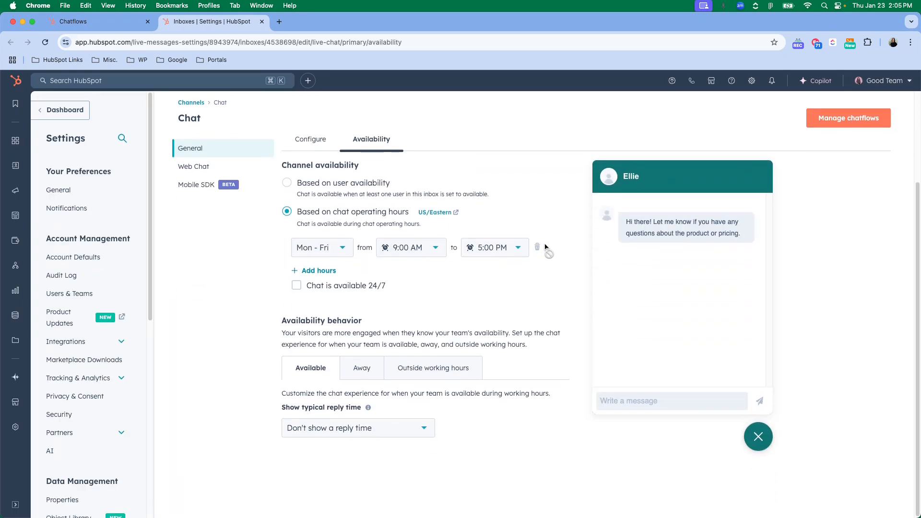
pyautogui.moveTo(368, 239)
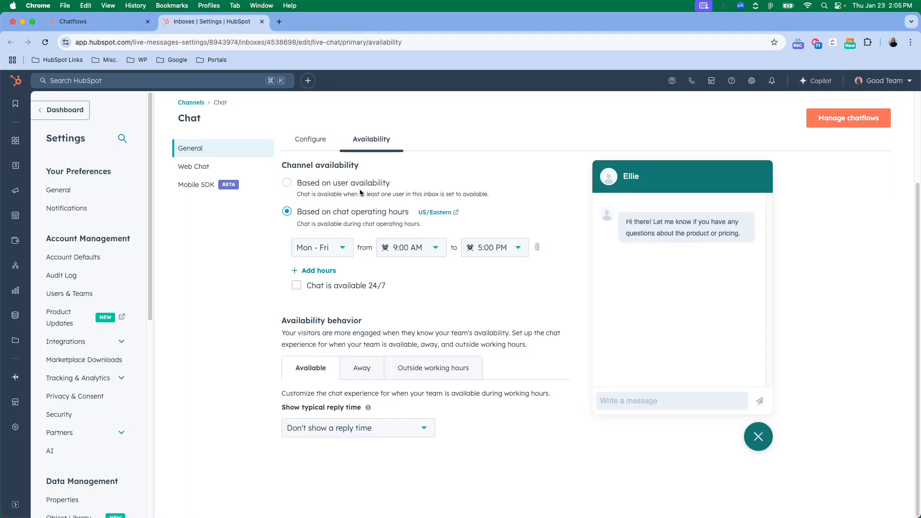
pyautogui.moveTo(573, 319)
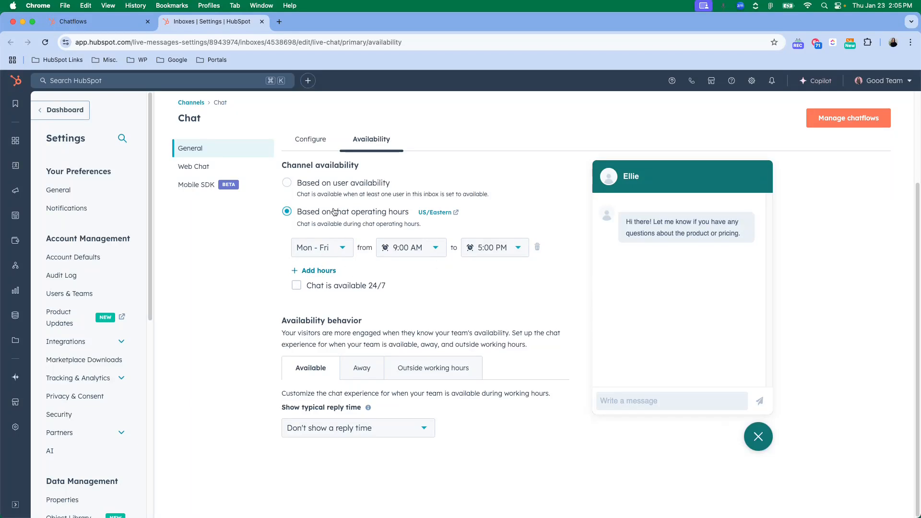
pyautogui.click(287, 183)
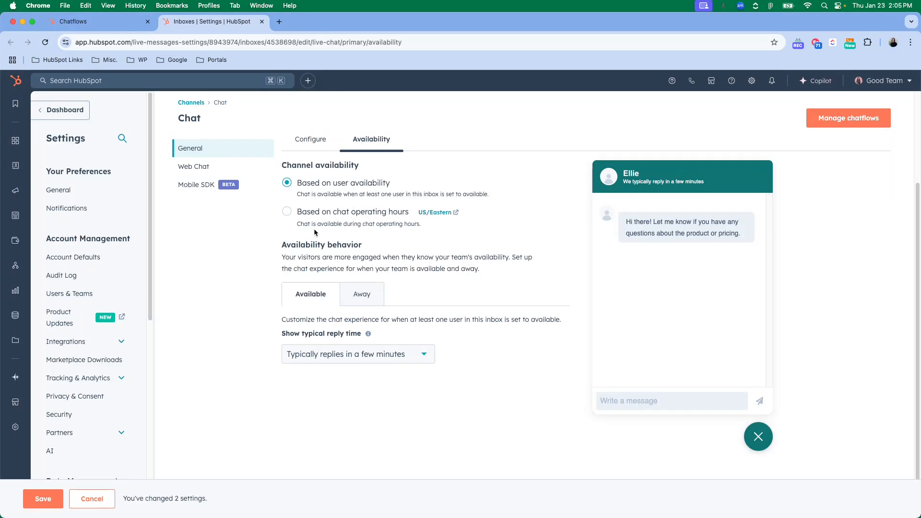
pyautogui.moveTo(322, 160)
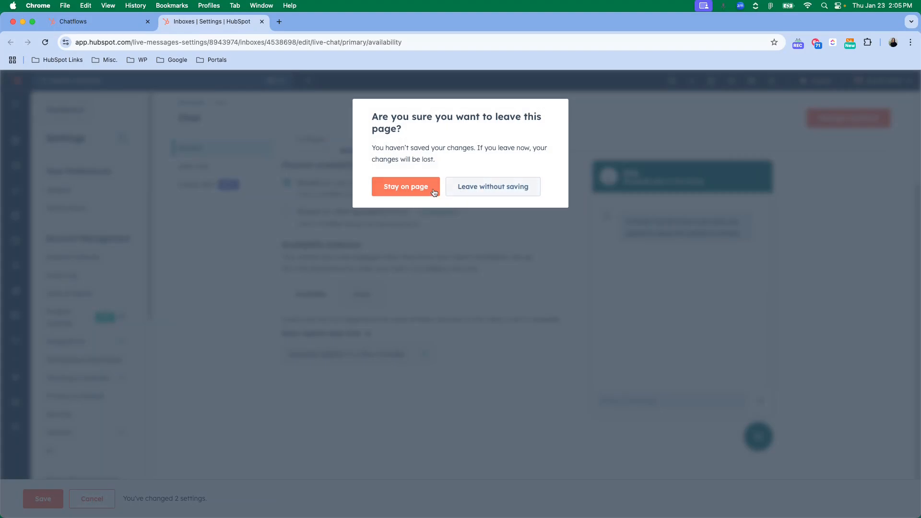
pyautogui.click(405, 187)
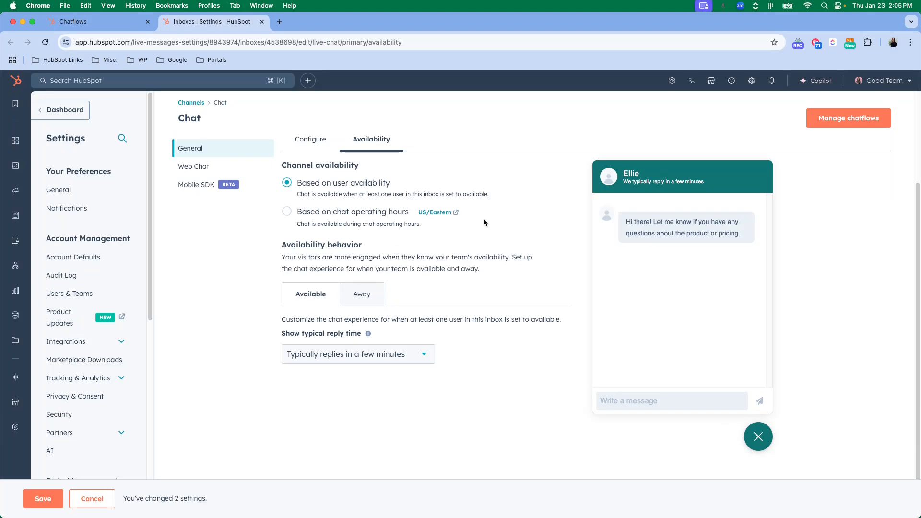
pyautogui.click(287, 211)
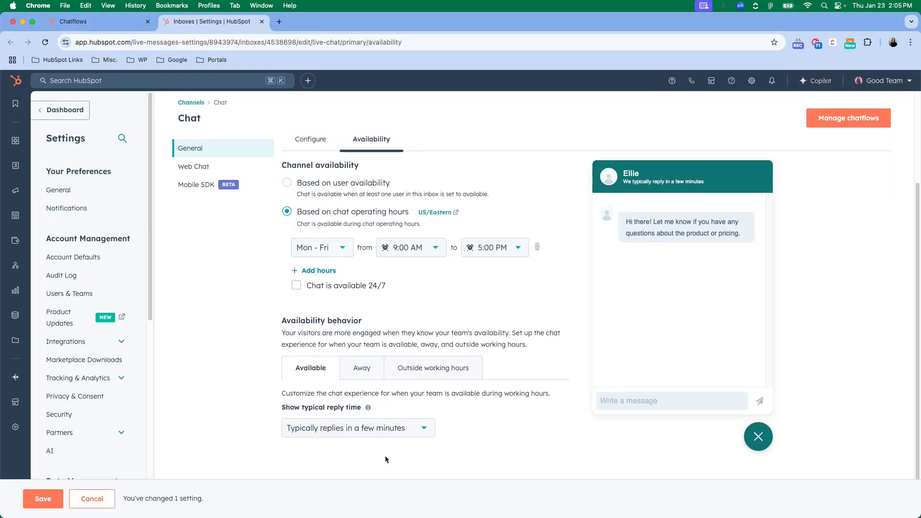
# Step: Try the typical reply time options, switching it off and then to a custom time
pyautogui.click(357, 427)
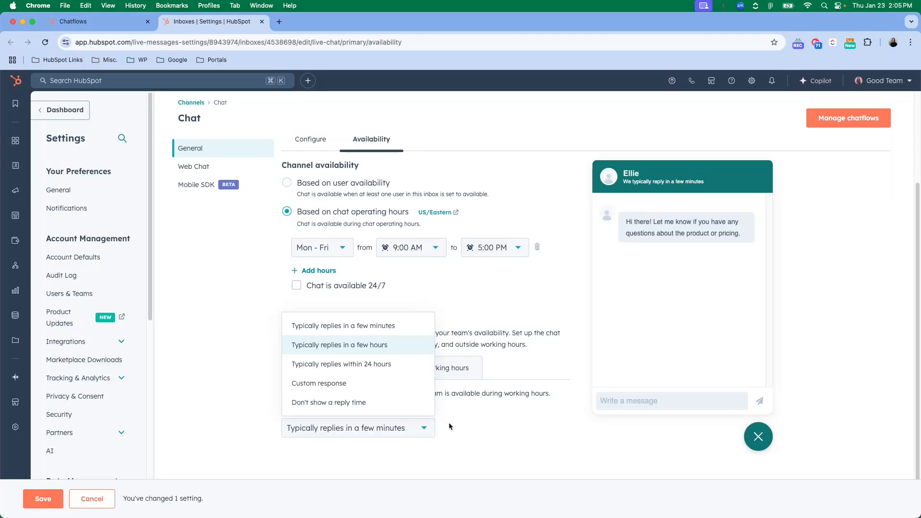
pyautogui.click(328, 403)
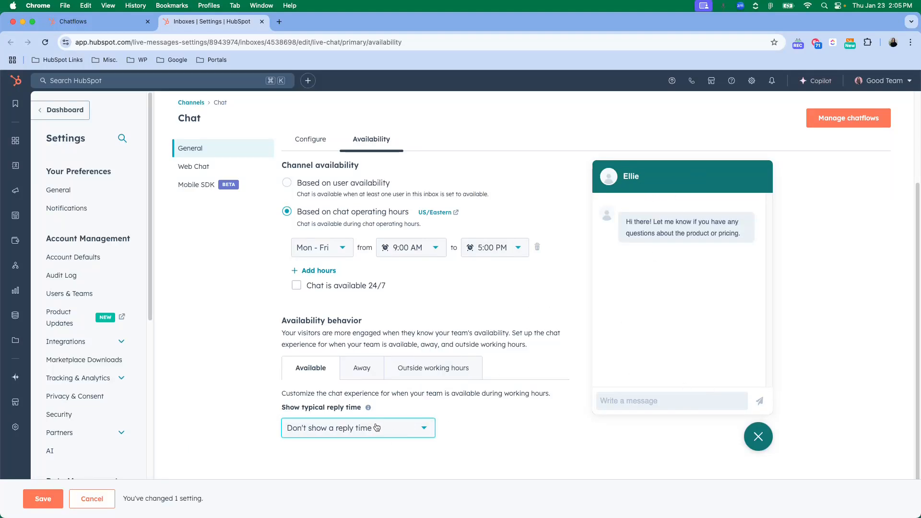
pyautogui.click(357, 427)
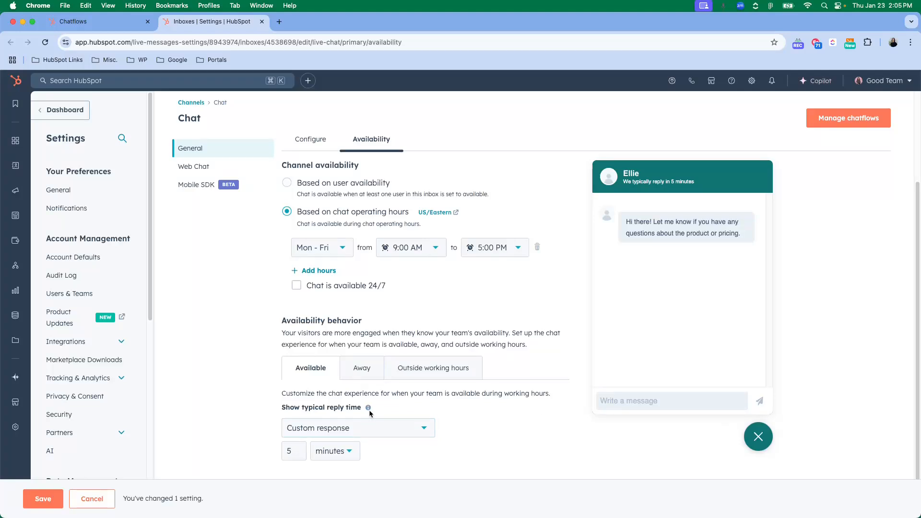
# Step: Make the chat show an away message outside working hours, unsaved
pyautogui.click(361, 368)
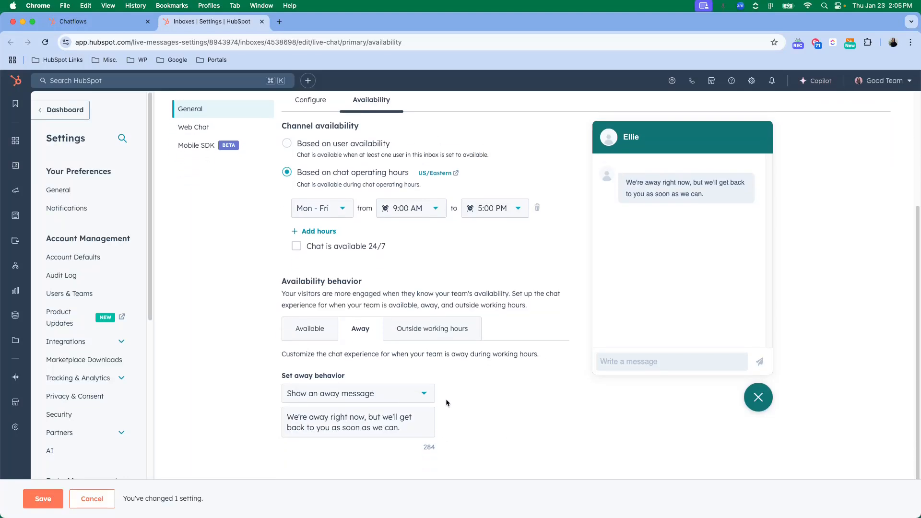
pyautogui.click(432, 328)
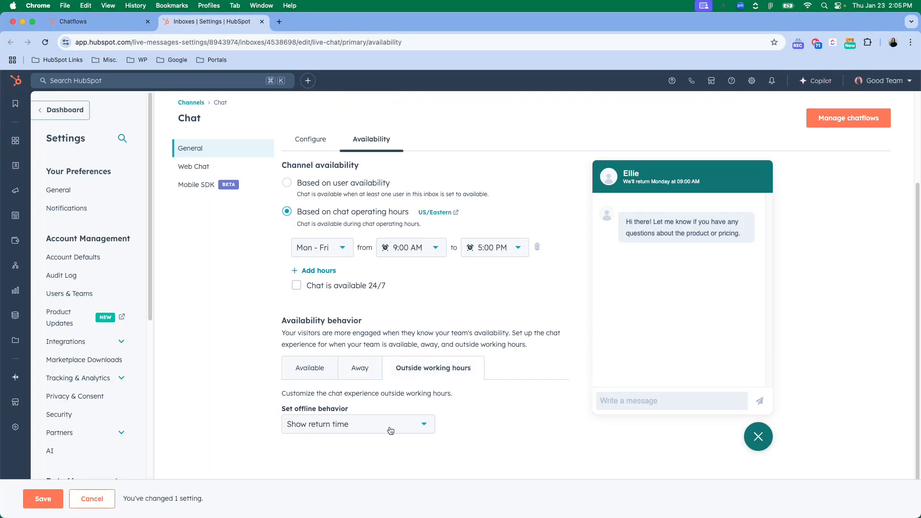
pyautogui.moveTo(443, 316)
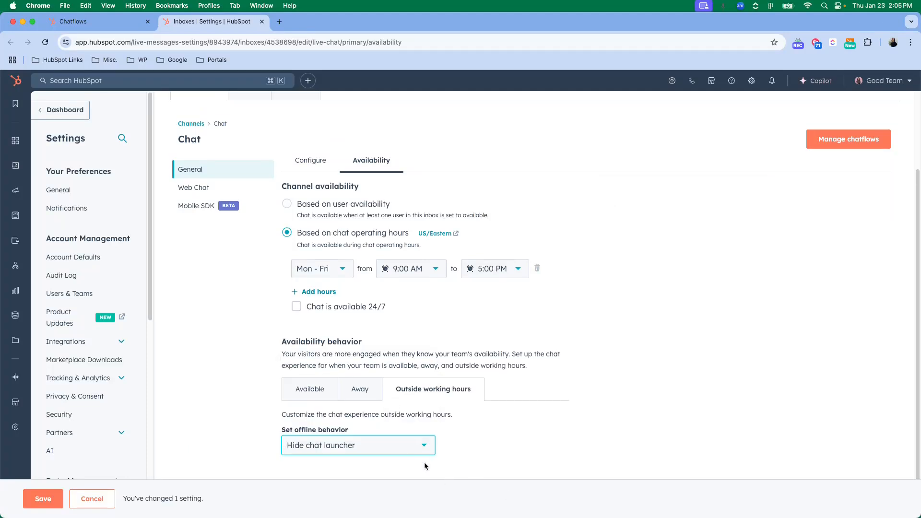
pyautogui.click(358, 444)
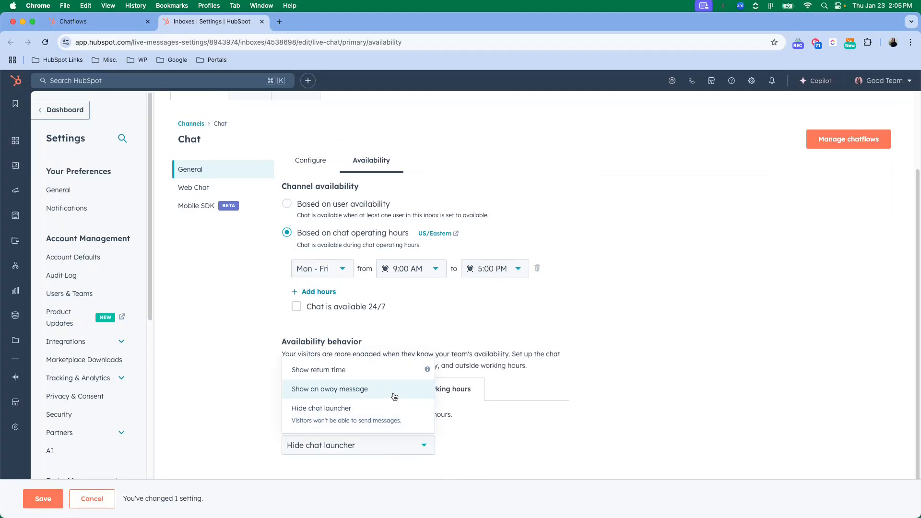
pyautogui.click(330, 389)
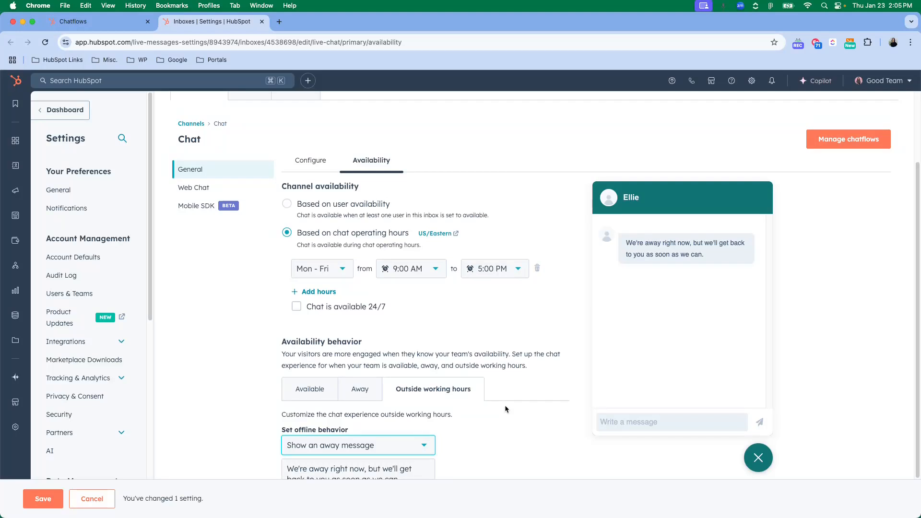
pyautogui.scroll(-3)
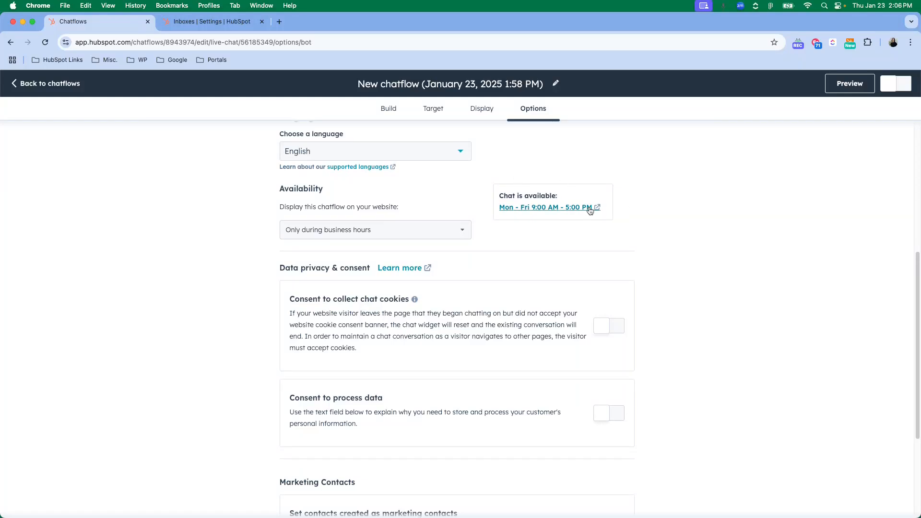
# Step: Abandon the inbox hours and restricted-access edits, keeping access open to everyone, and return to the chatflow
pyautogui.click(546, 207)
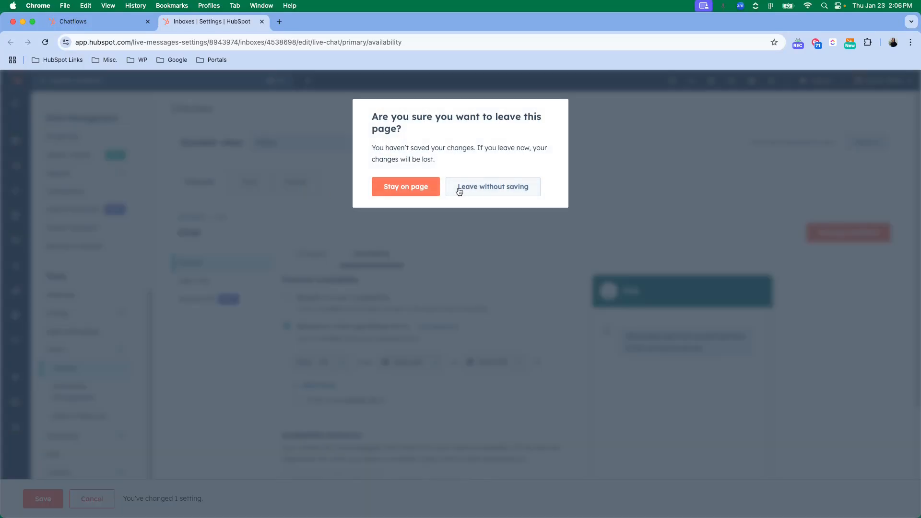
pyautogui.click(492, 186)
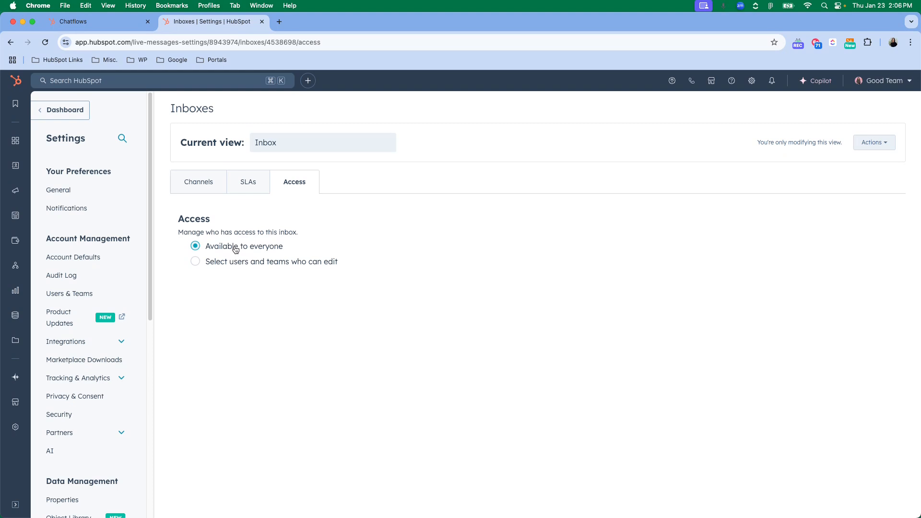
pyautogui.click(195, 261)
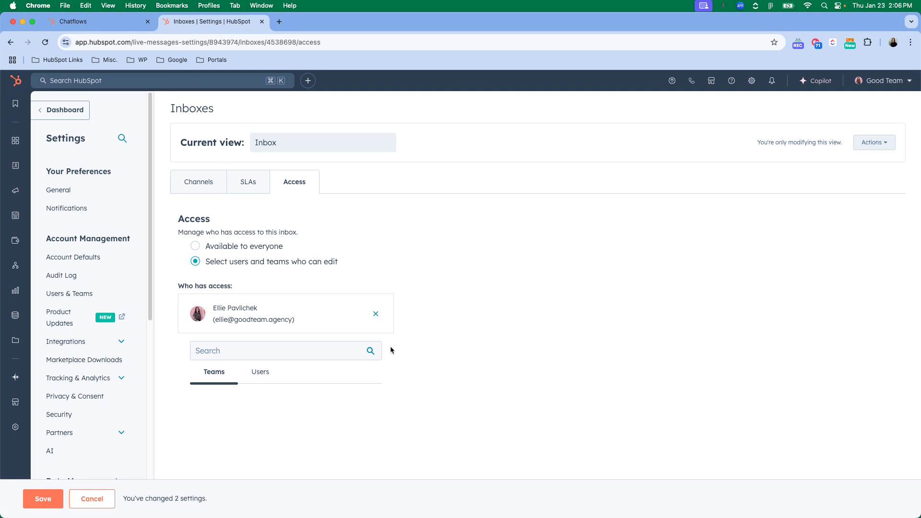
pyautogui.moveTo(183, 449)
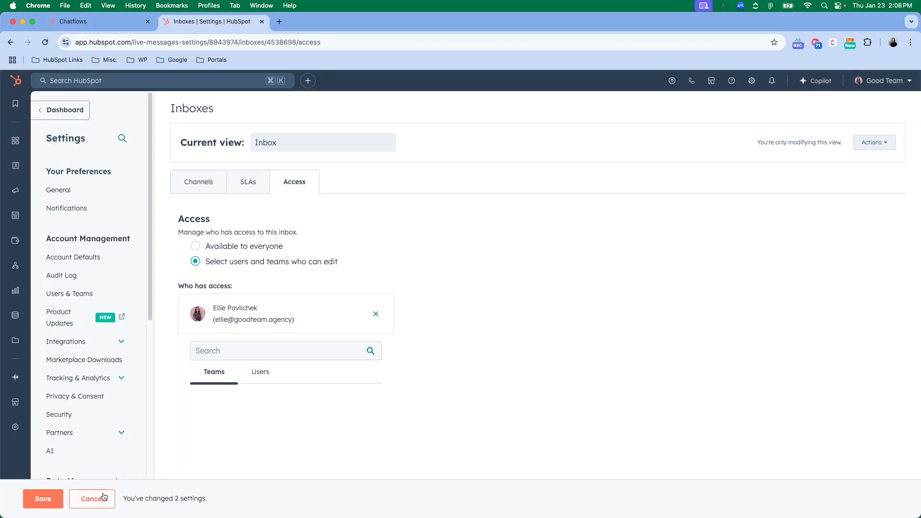
pyautogui.click(195, 246)
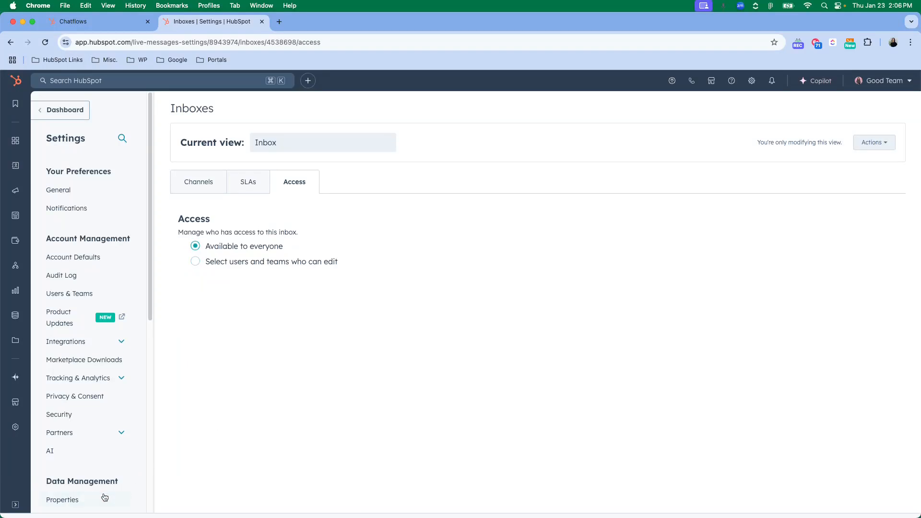
pyautogui.click(70, 21)
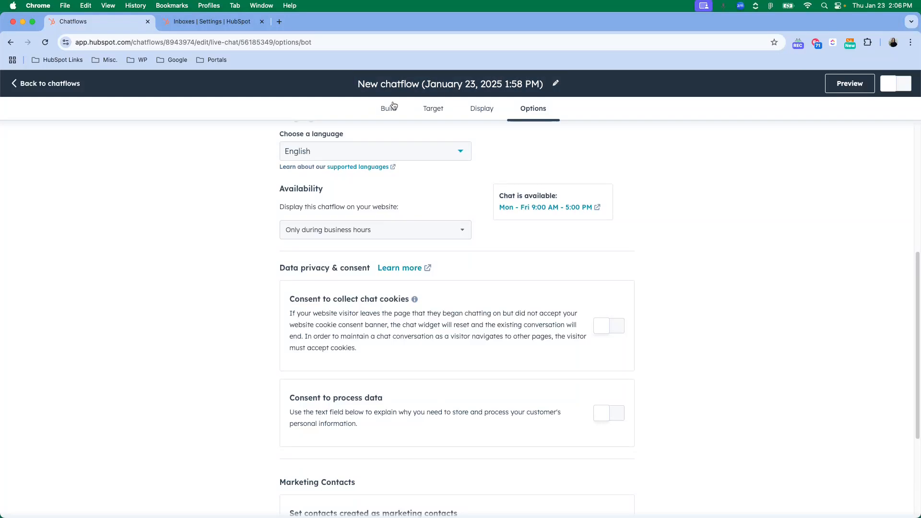
pyautogui.moveTo(389, 111)
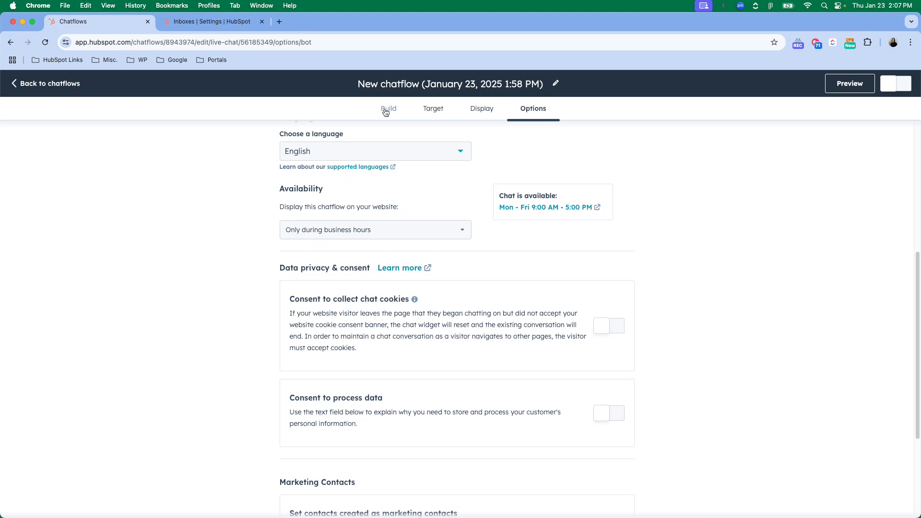
pyautogui.scroll(-3)
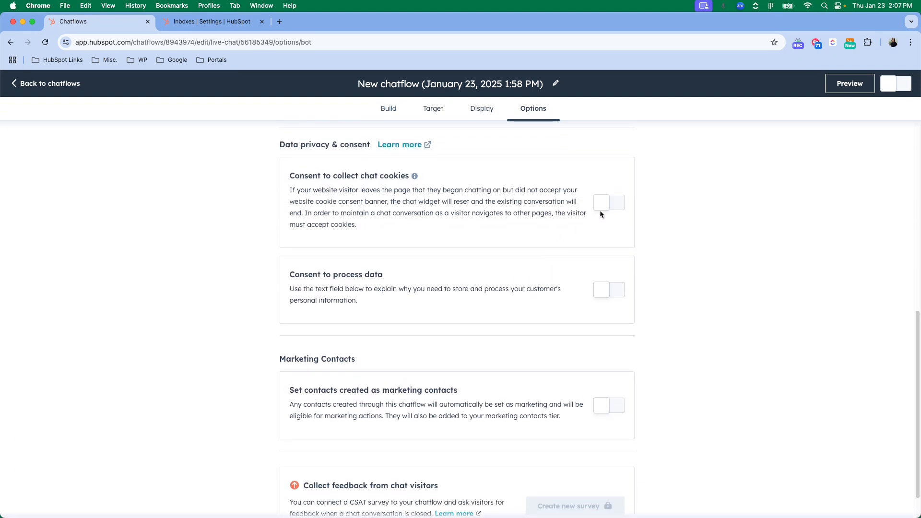
pyautogui.moveTo(562, 185)
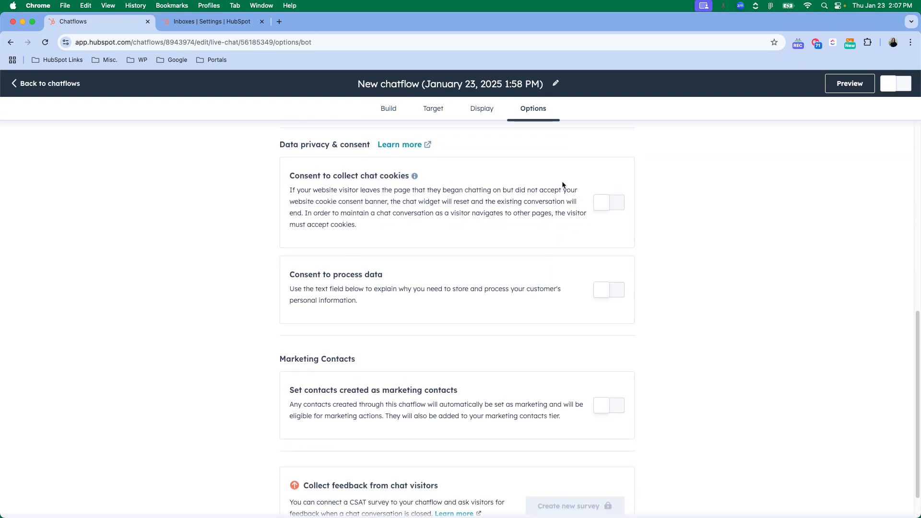
pyautogui.click(608, 202)
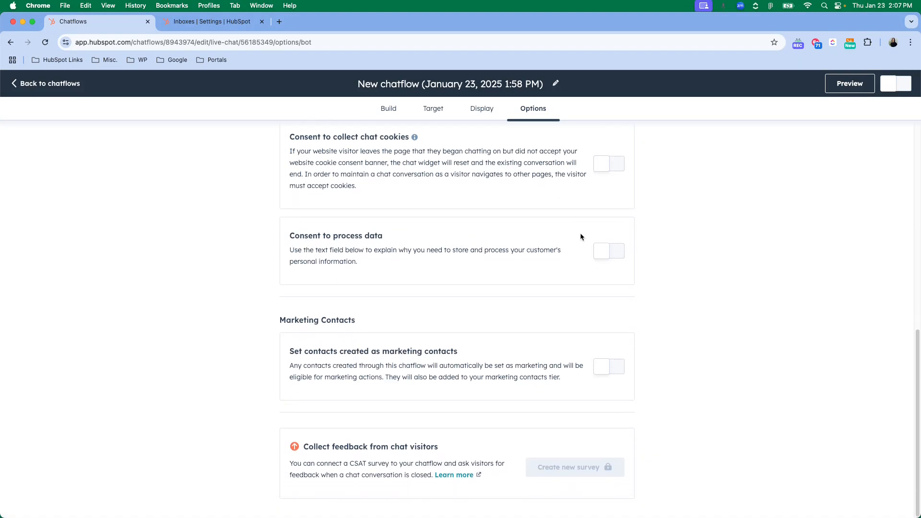
pyautogui.moveTo(609, 250)
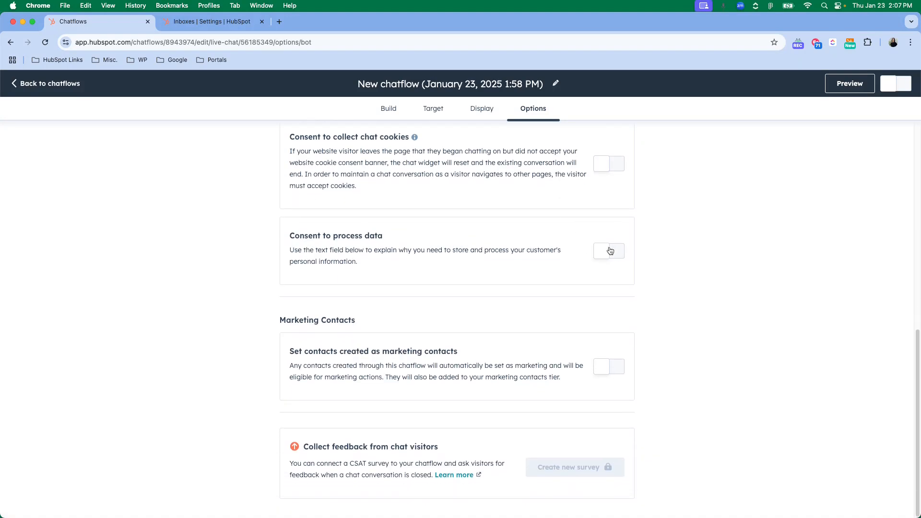
# Step: Turn consent to process data on then off, and toggle the marketing contacts setting
pyautogui.click(607, 251)
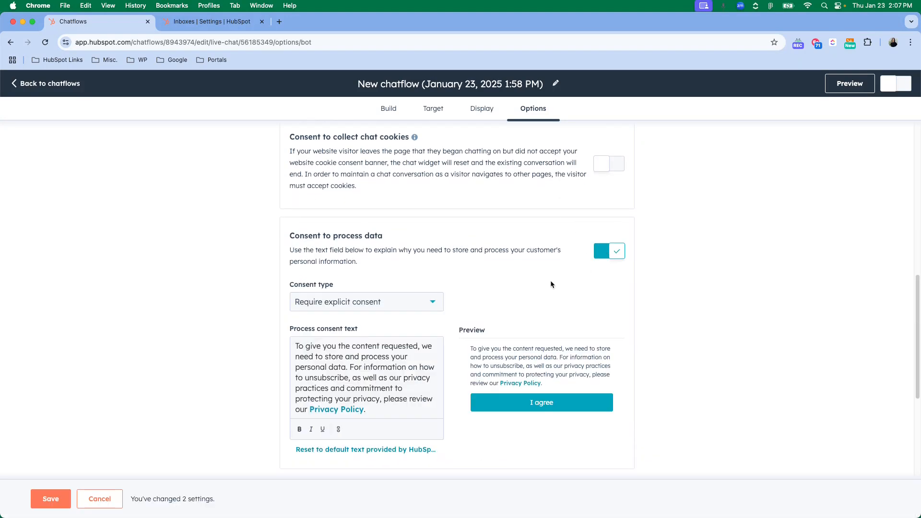
pyautogui.scroll(-3)
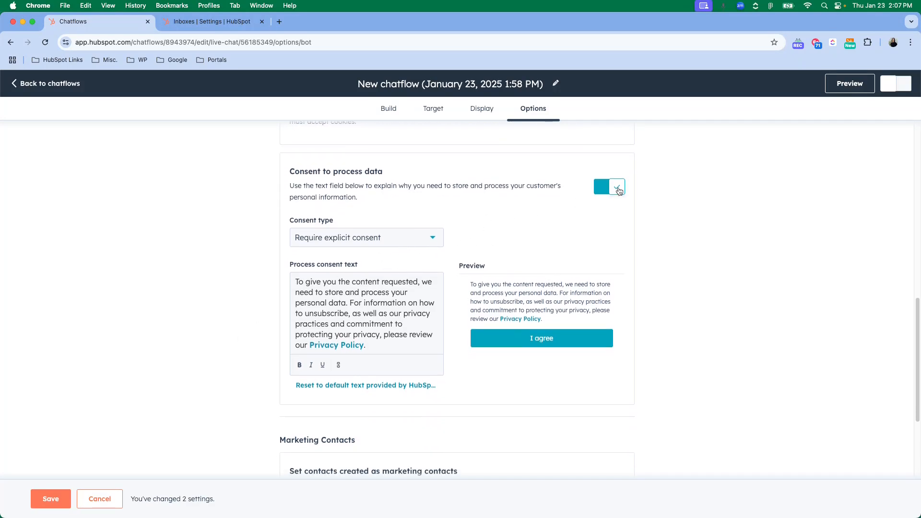
pyautogui.click(609, 186)
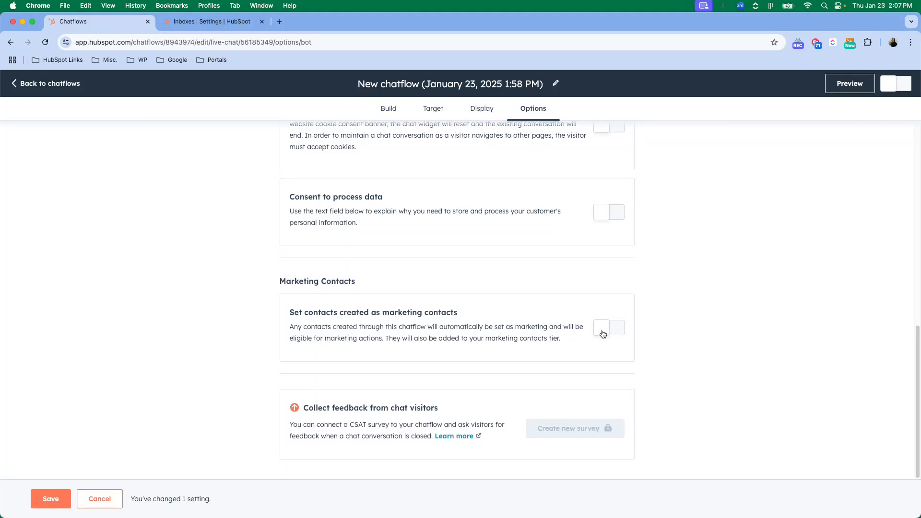
pyautogui.moveTo(596, 346)
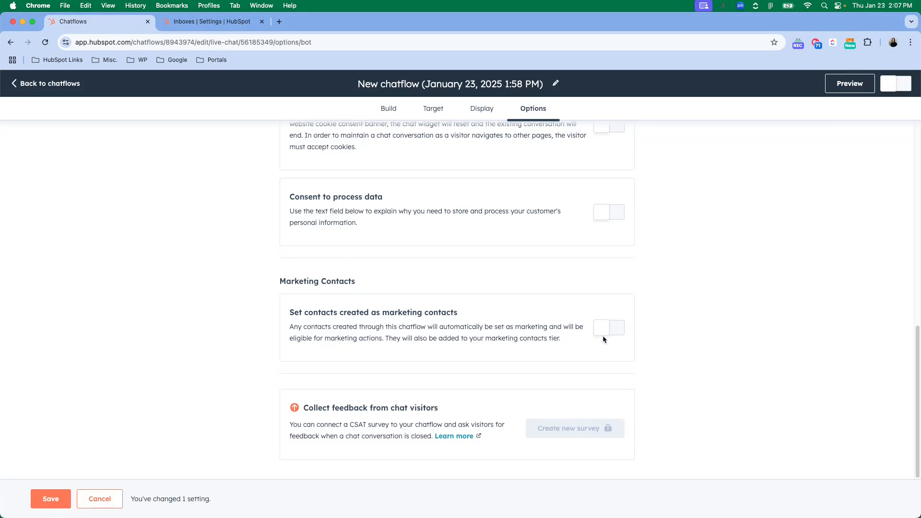
pyautogui.moveTo(607, 338)
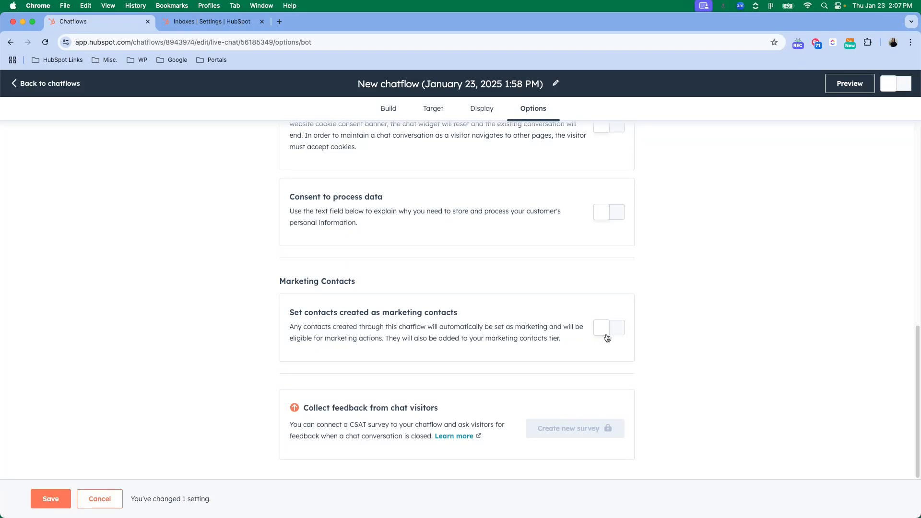
pyautogui.moveTo(448, 254)
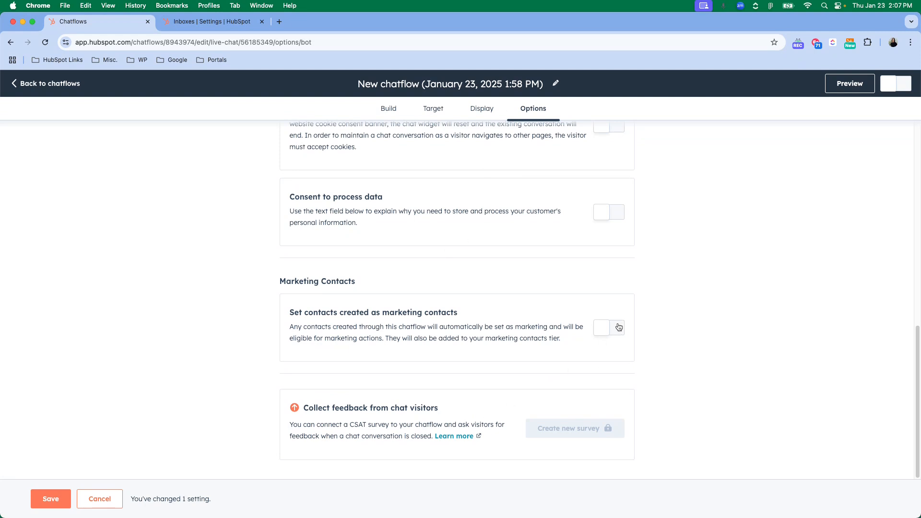
pyautogui.click(609, 328)
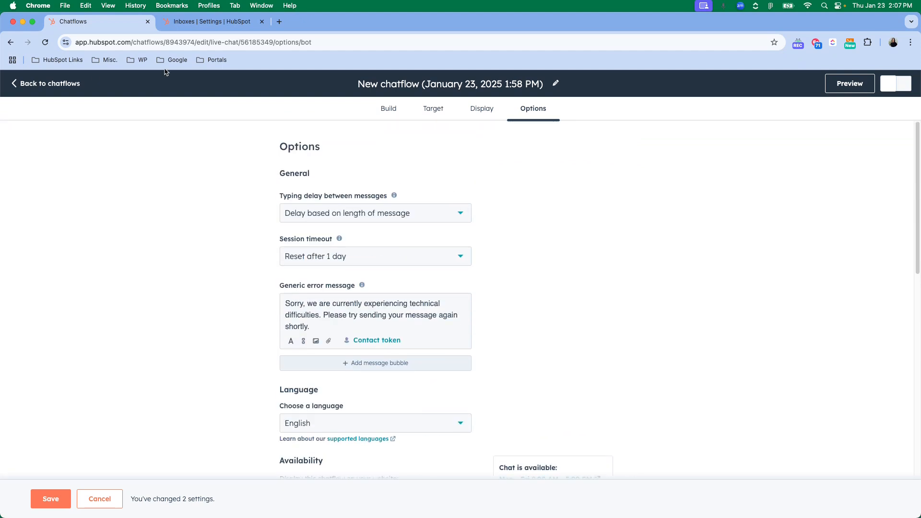
pyautogui.moveTo(366, 99)
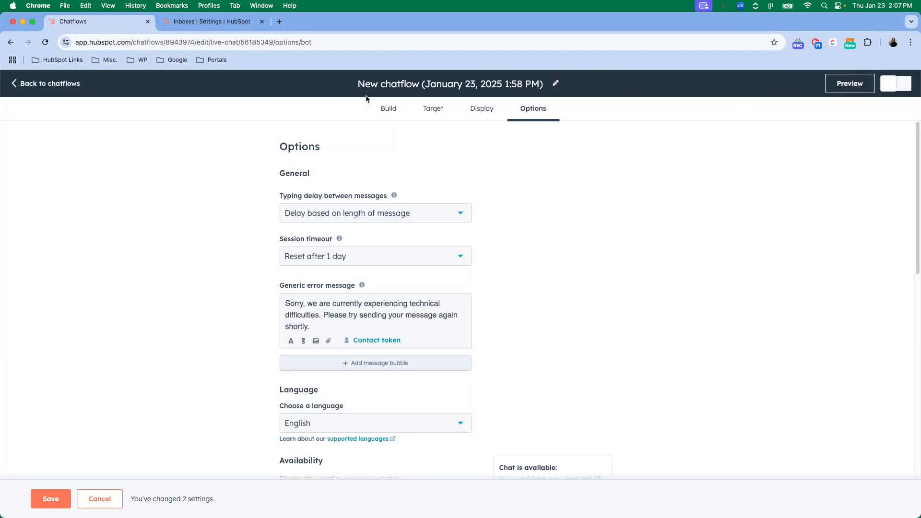
# Step: In the live bot preview, answer 'Learn about products' and '1-5' employees
pyautogui.click(848, 83)
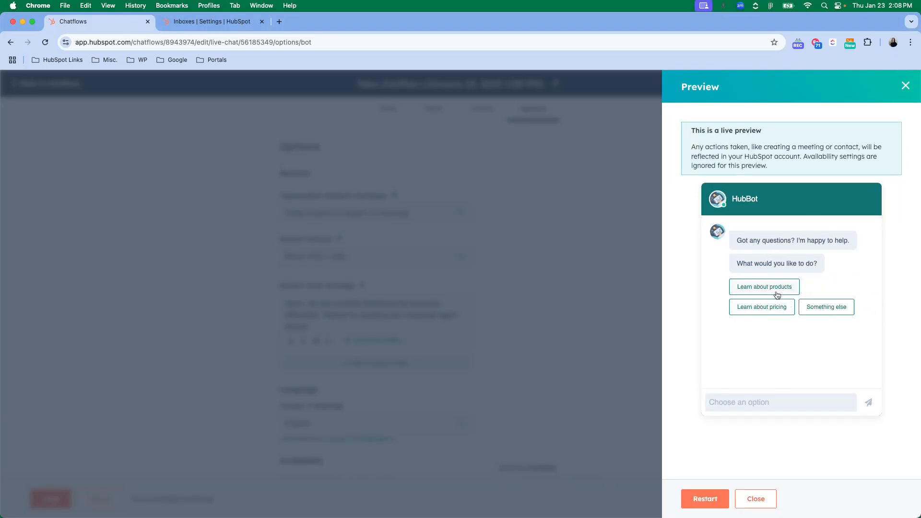
pyautogui.click(763, 287)
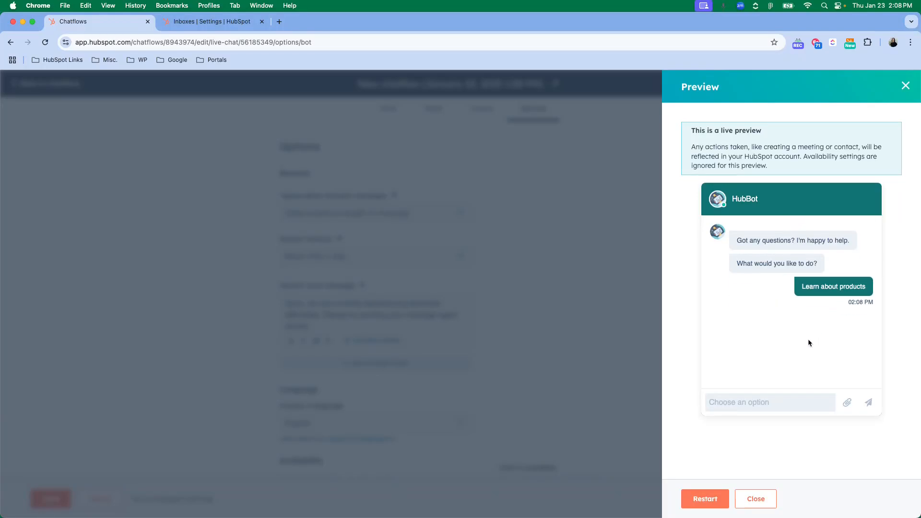
pyautogui.click(832, 286)
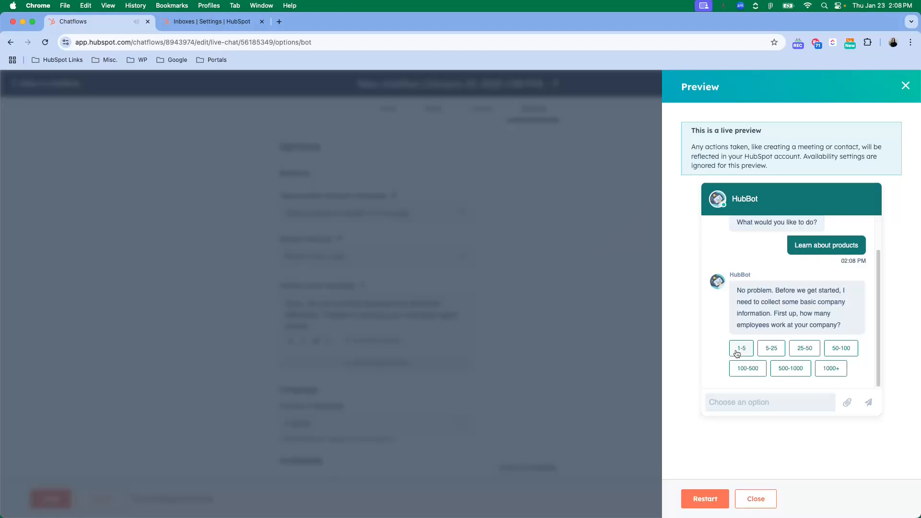
pyautogui.click(740, 348)
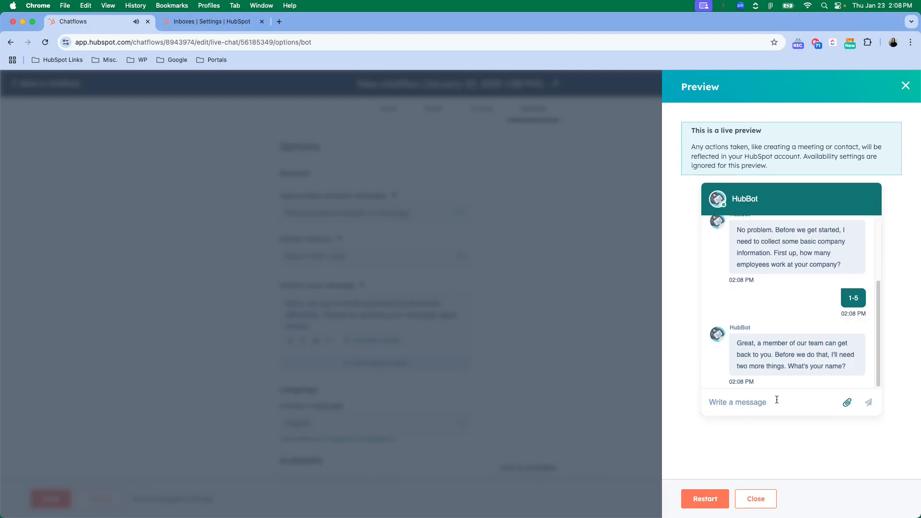
pyautogui.moveTo(785, 331)
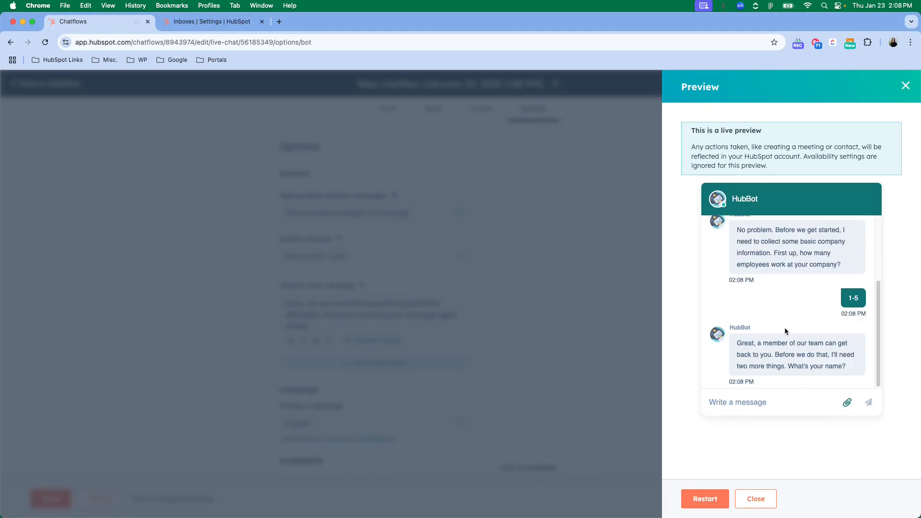
pyautogui.moveTo(906, 112)
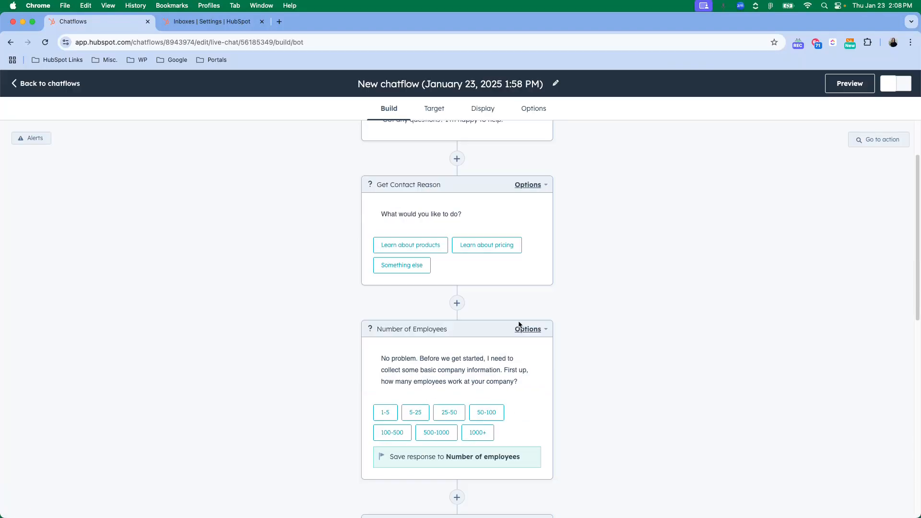
pyautogui.scroll(-3)
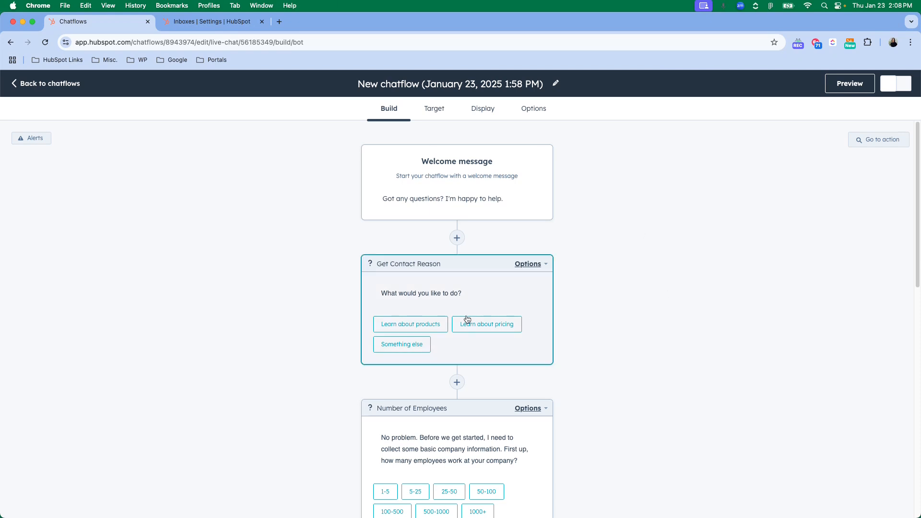
pyautogui.scroll(-3)
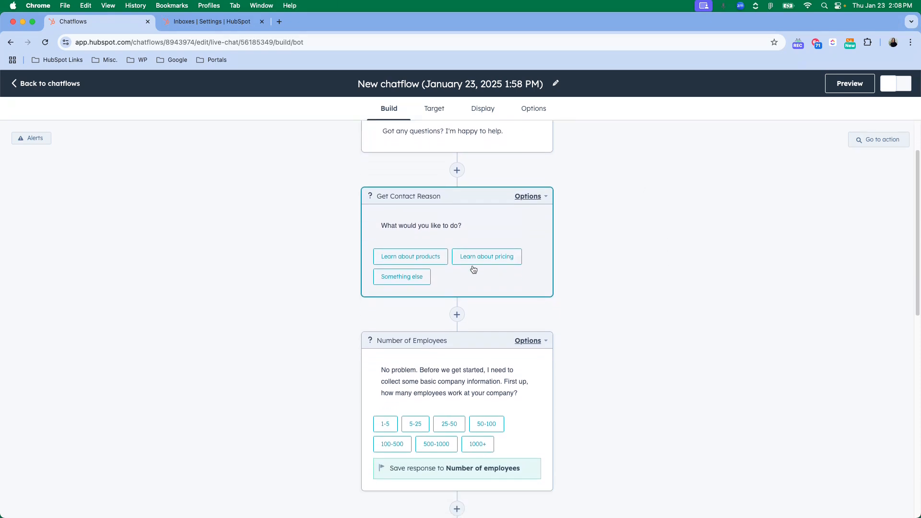